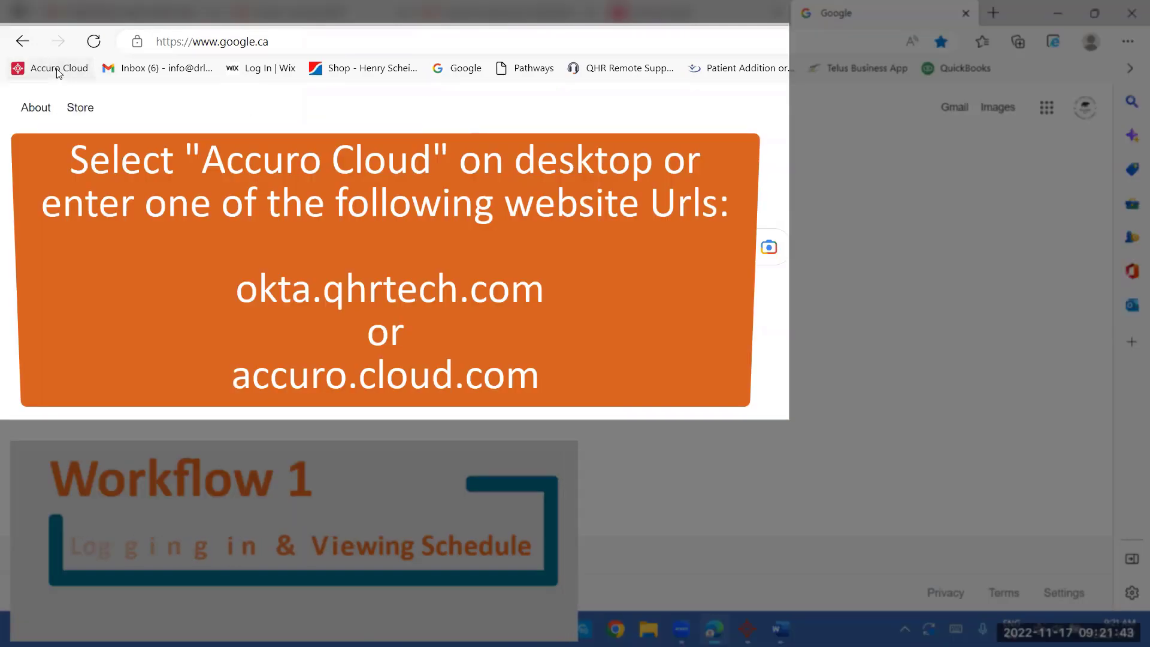
mouse_move(58, 68)
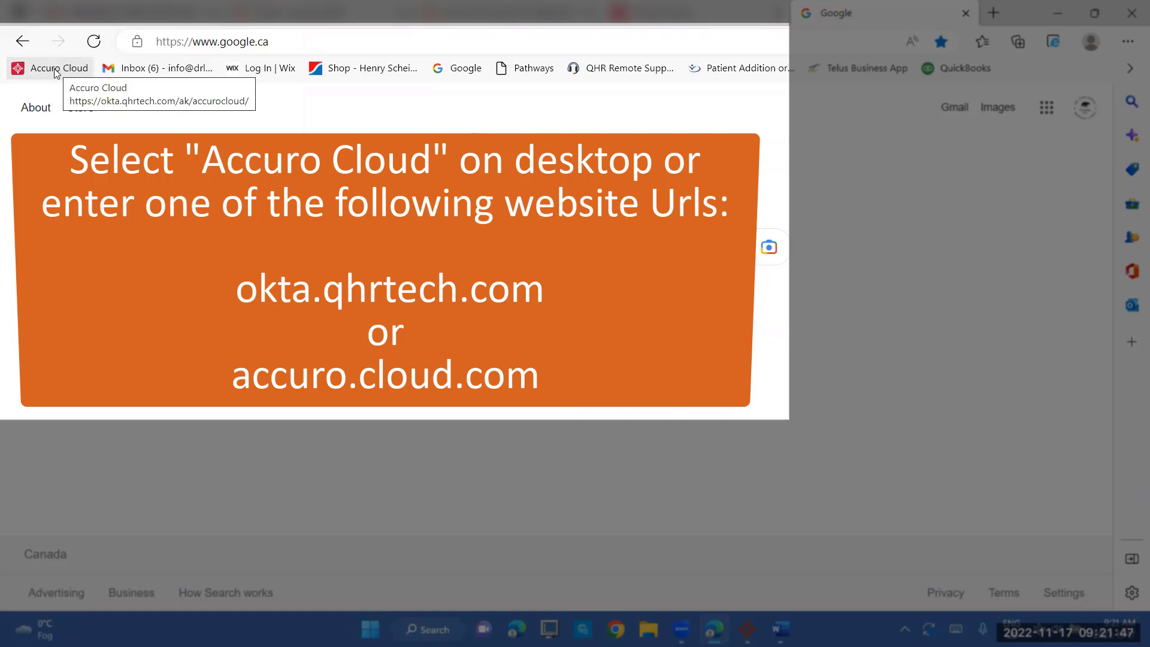
- Sign in to Accuro ONE ID from the Accuro Cloud bookmark with username and password
click(59, 67)
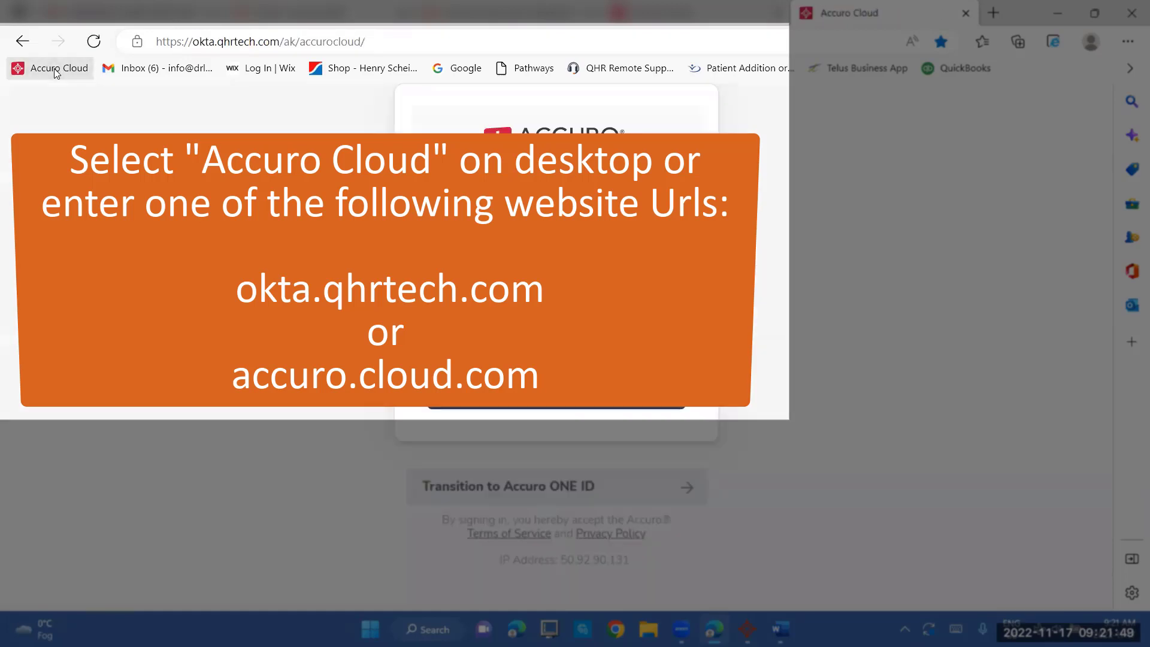
click(555, 293)
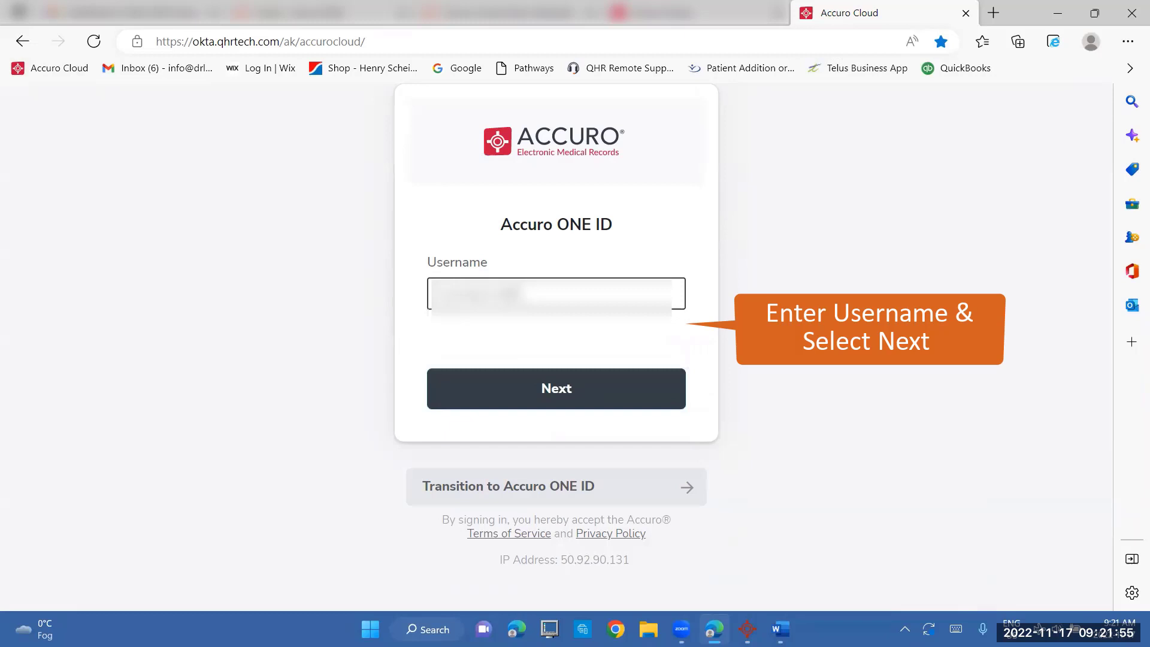
click(556, 388)
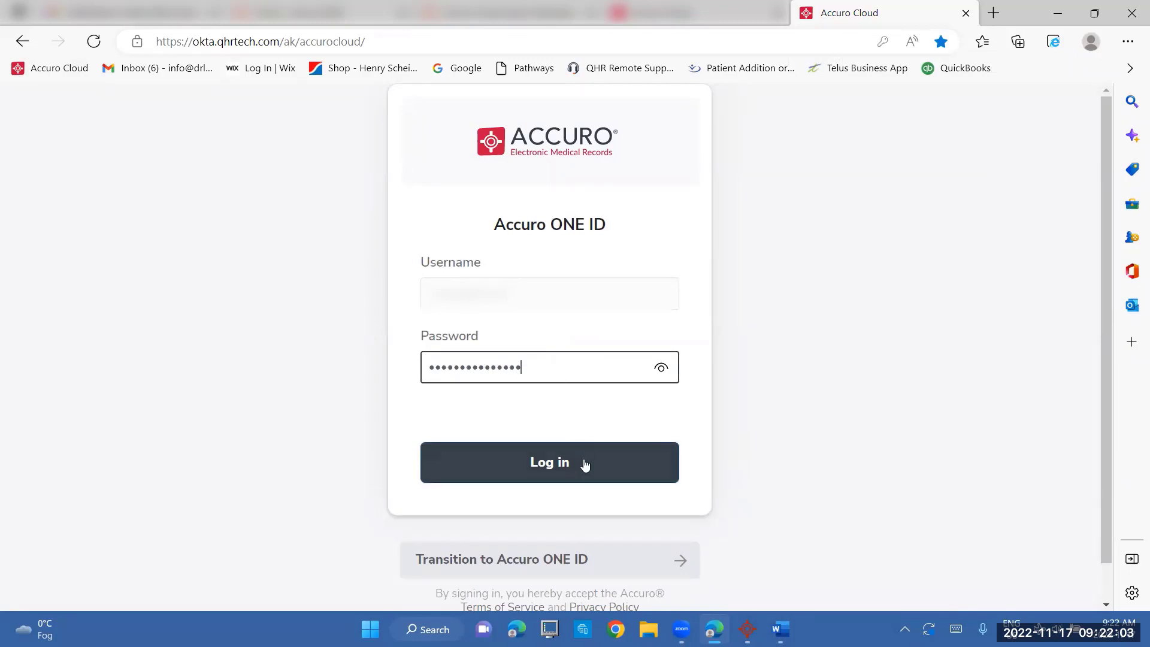
click(549, 462)
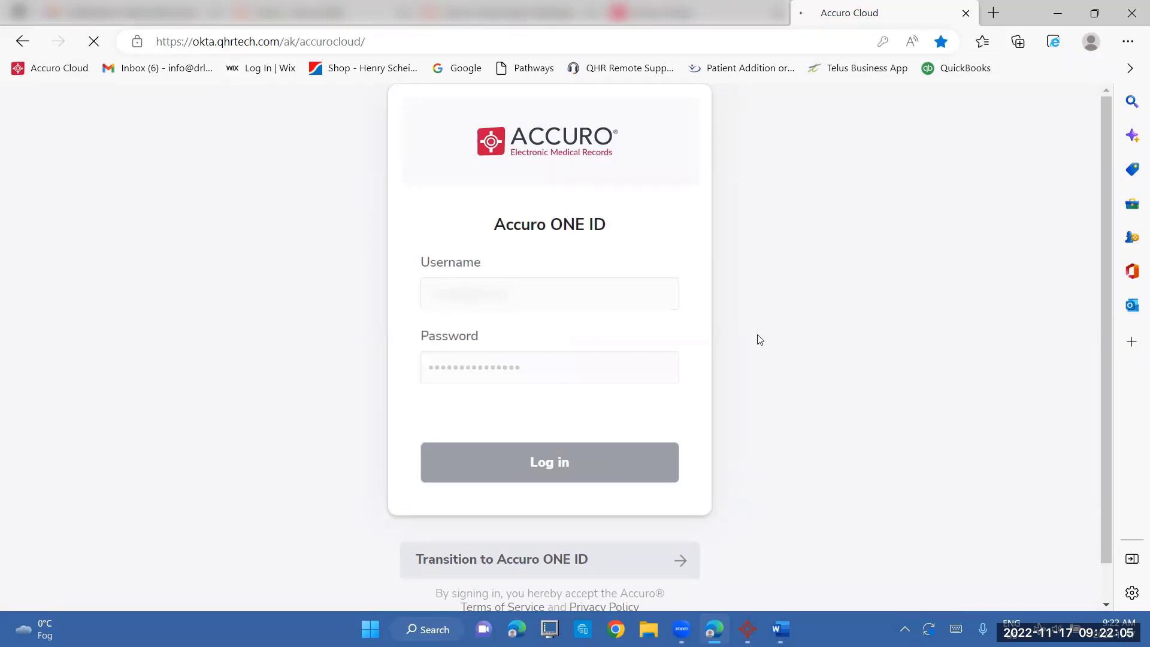
click(548, 461)
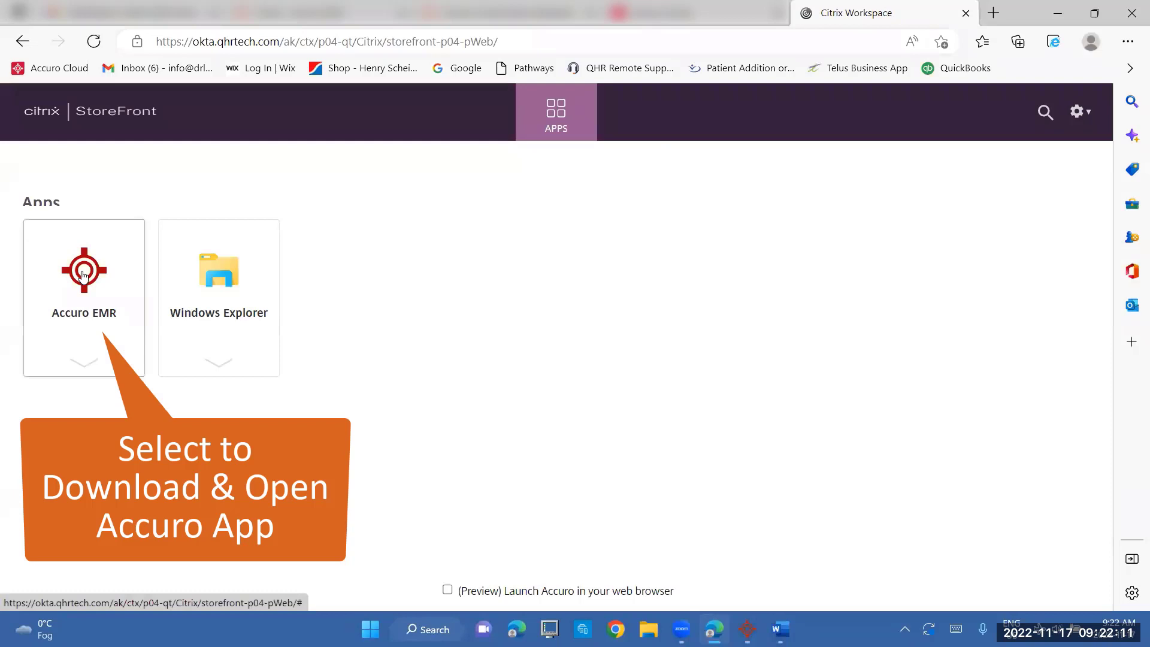
- Launch the Accuro EMR app from the Citrix StoreFront Apps list
click(84, 270)
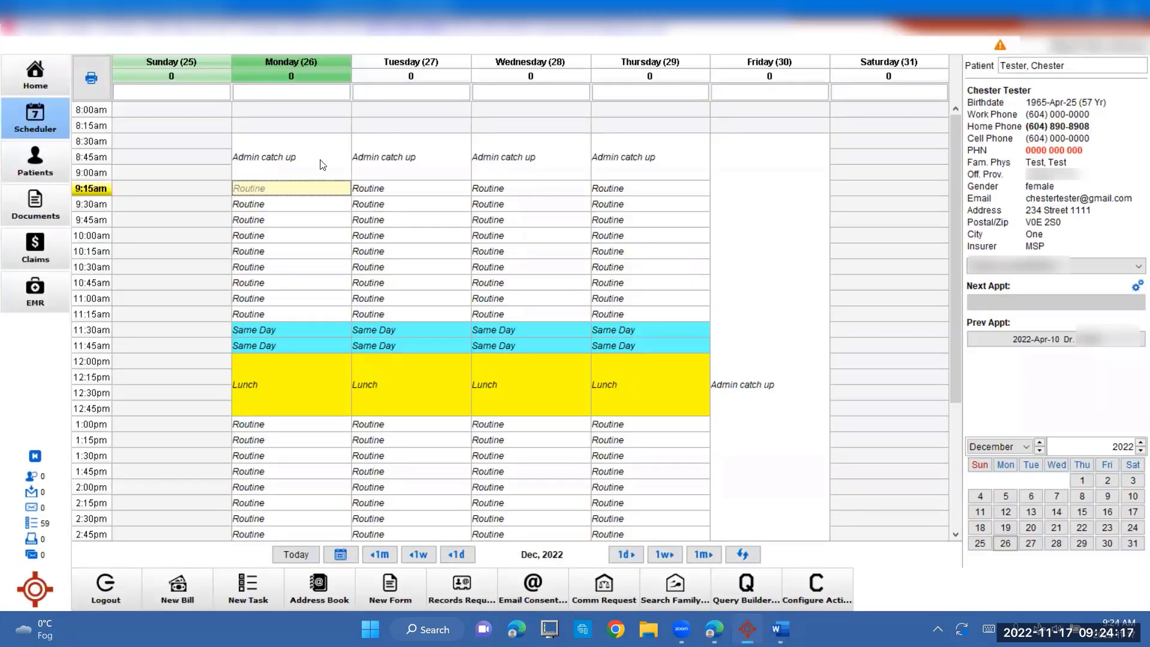
mouse_move(150, 72)
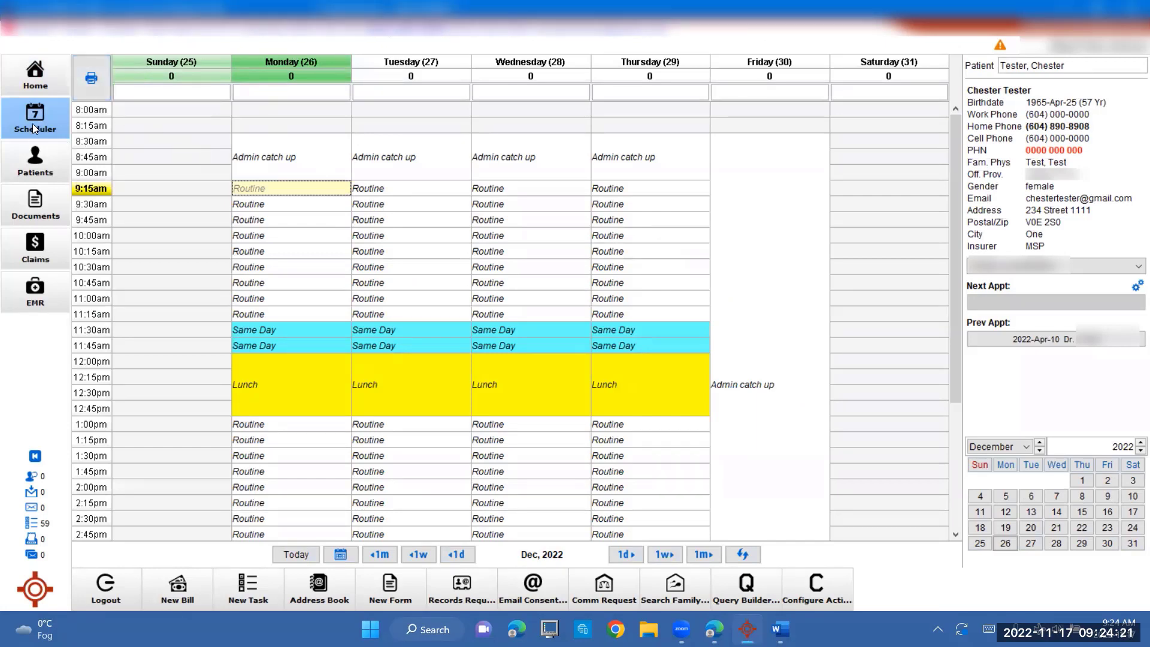
mouse_move(62, 122)
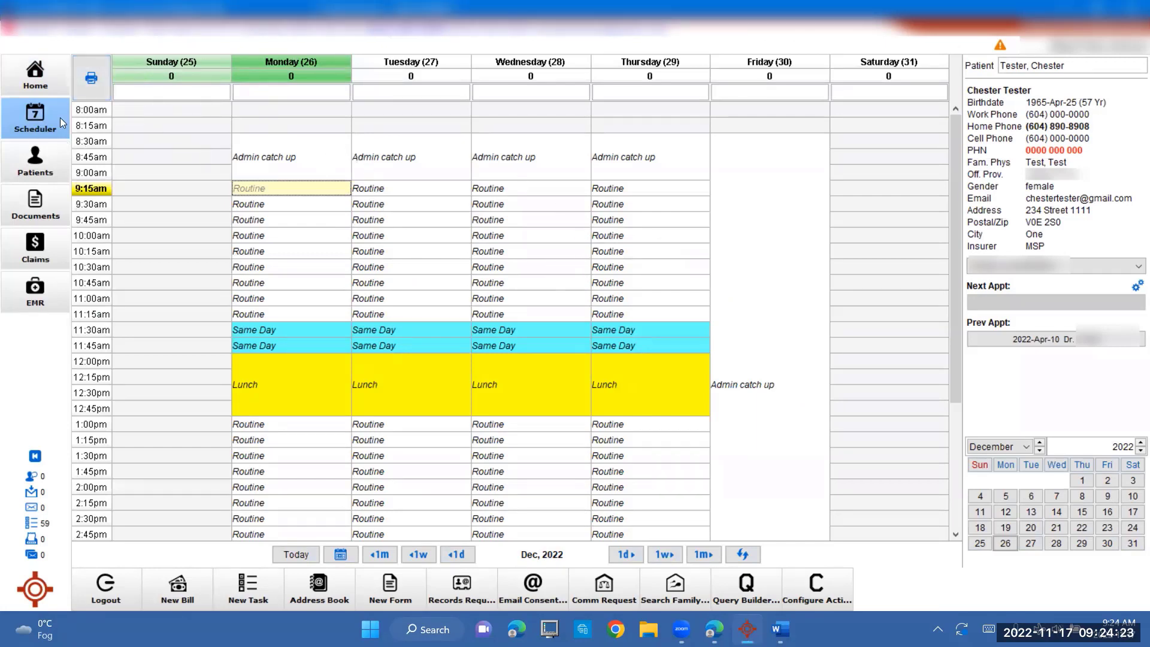
mouse_move(34, 117)
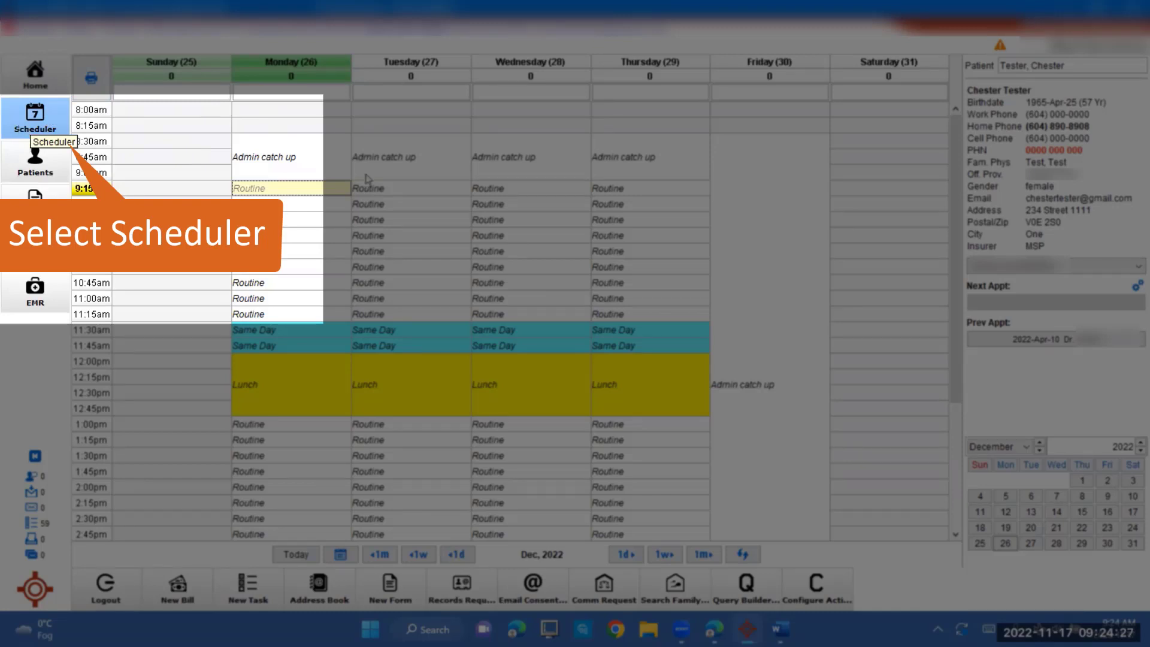
- Show the weekly Scheduler and advance its date to Wednesday, December 28
click(35, 120)
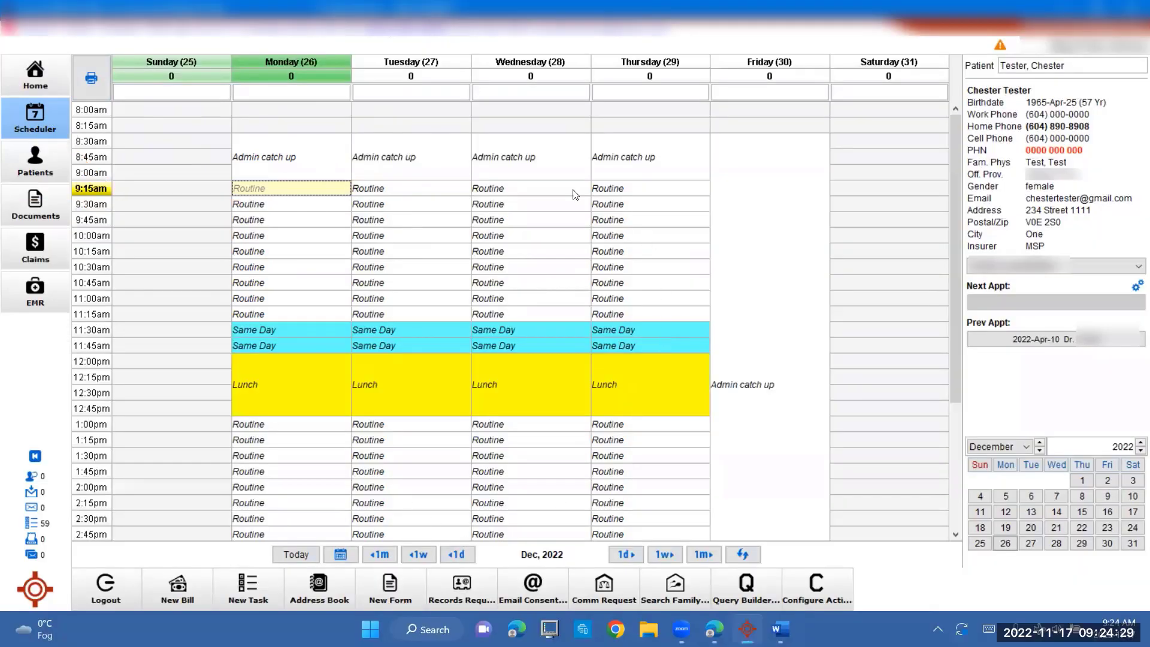
mouse_move(370, 293)
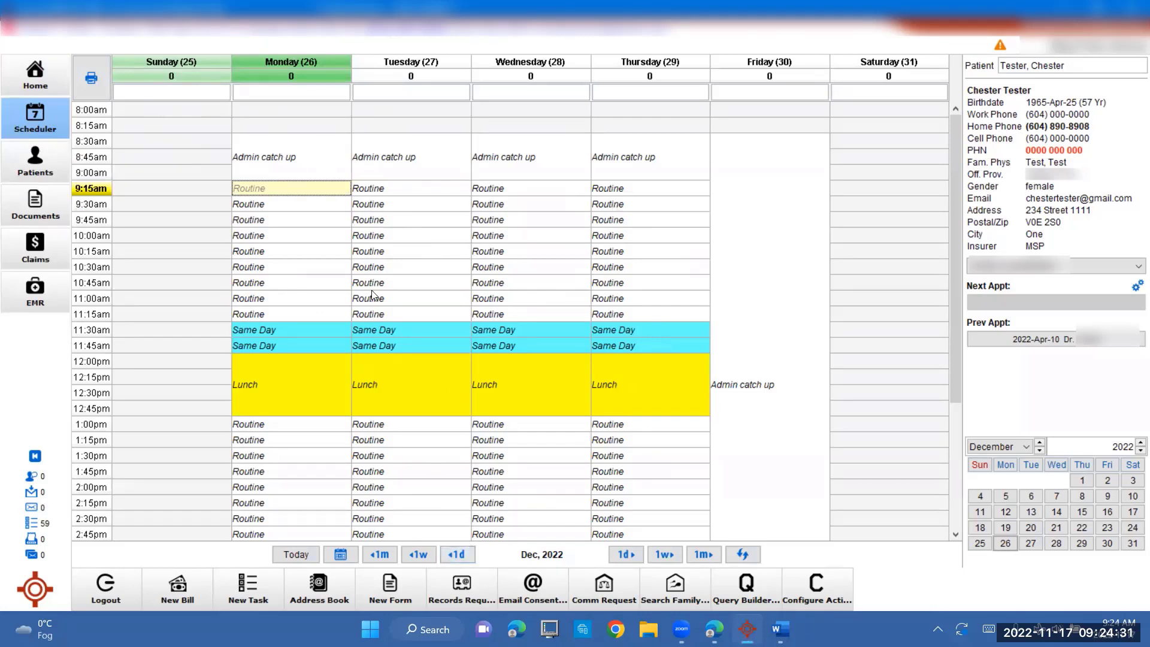
mouse_move(670, 550)
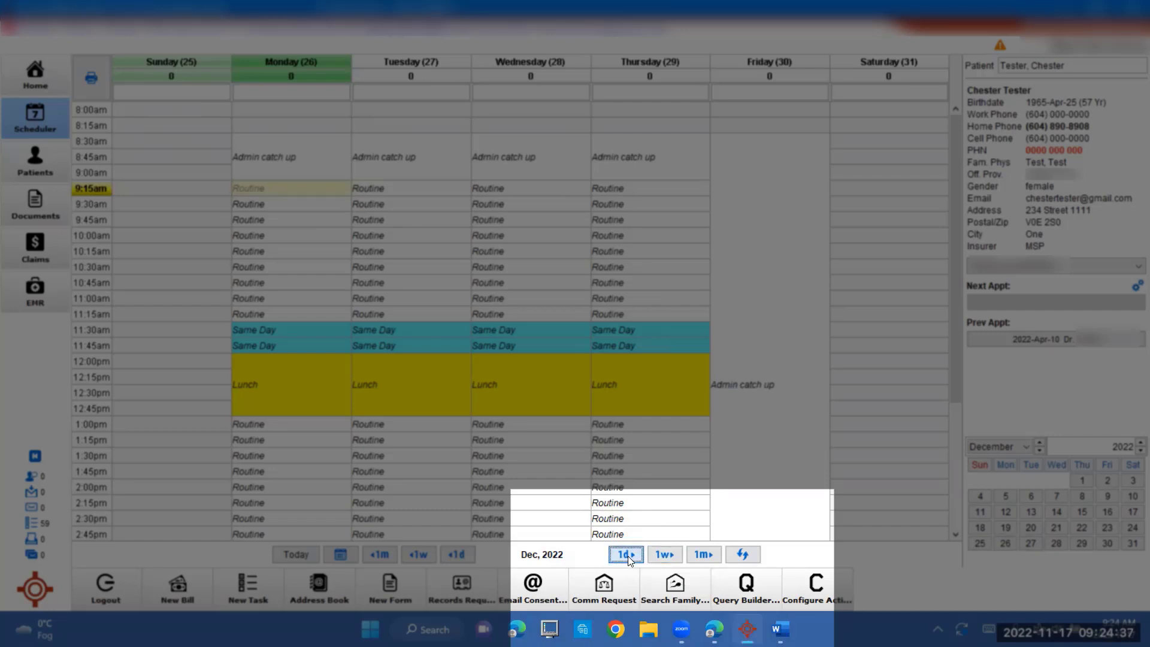
click(702, 554)
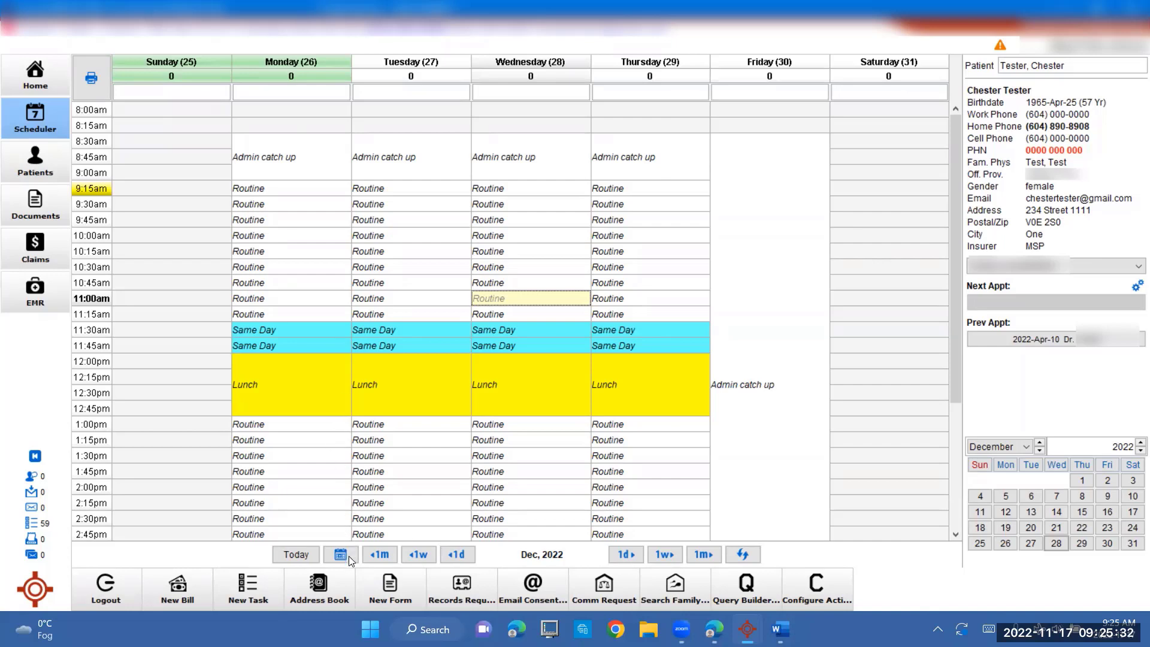
- Jump to the week of January 23, 2023 via the office calendar, then return to Today
click(339, 554)
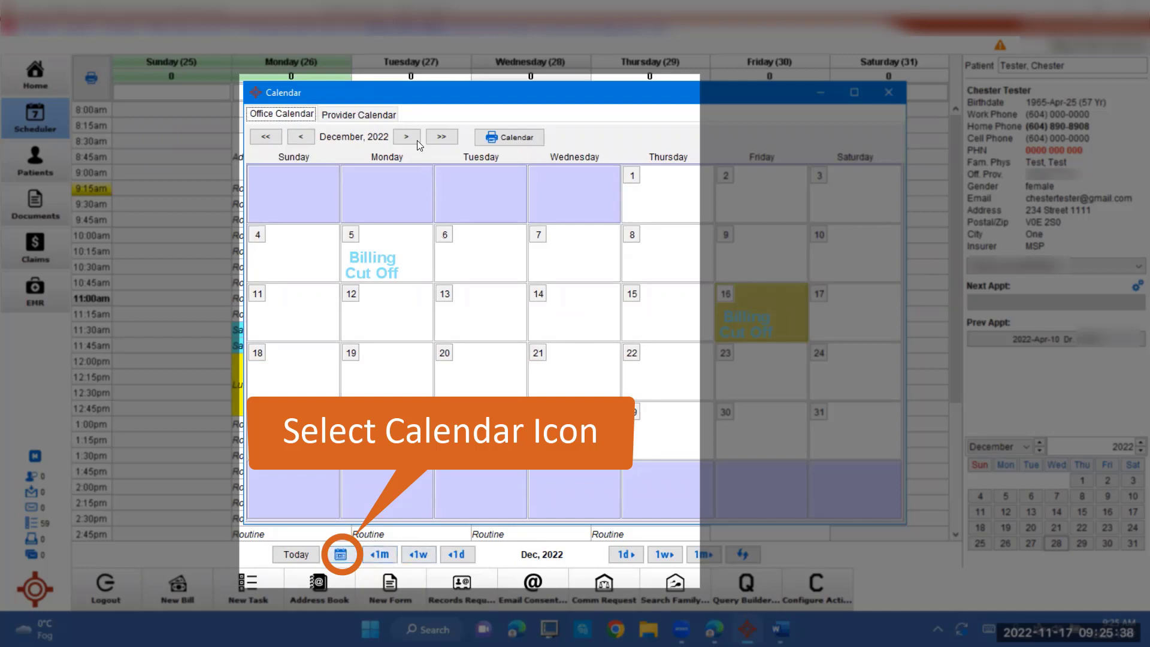
click(407, 137)
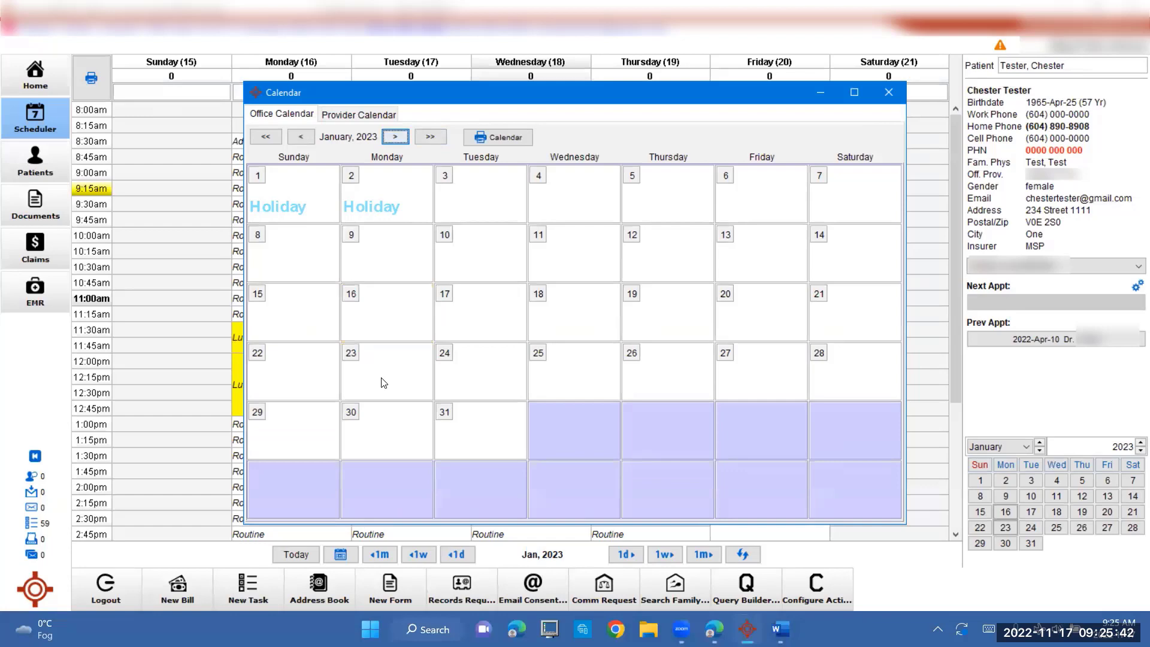
click(387, 372)
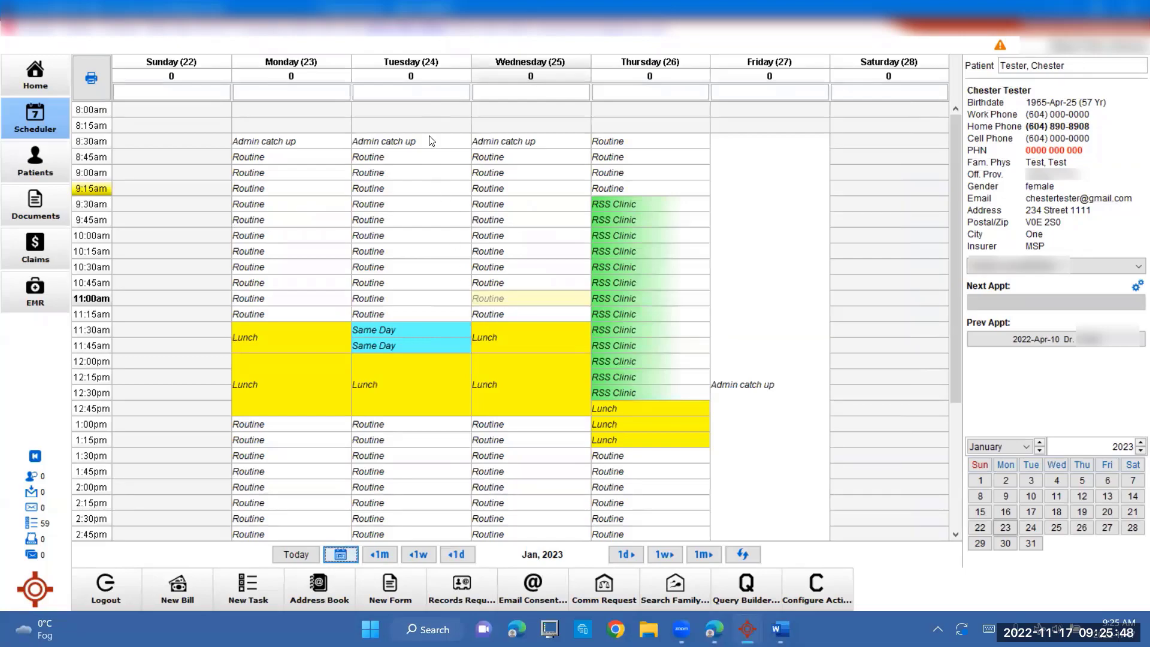
click(418, 553)
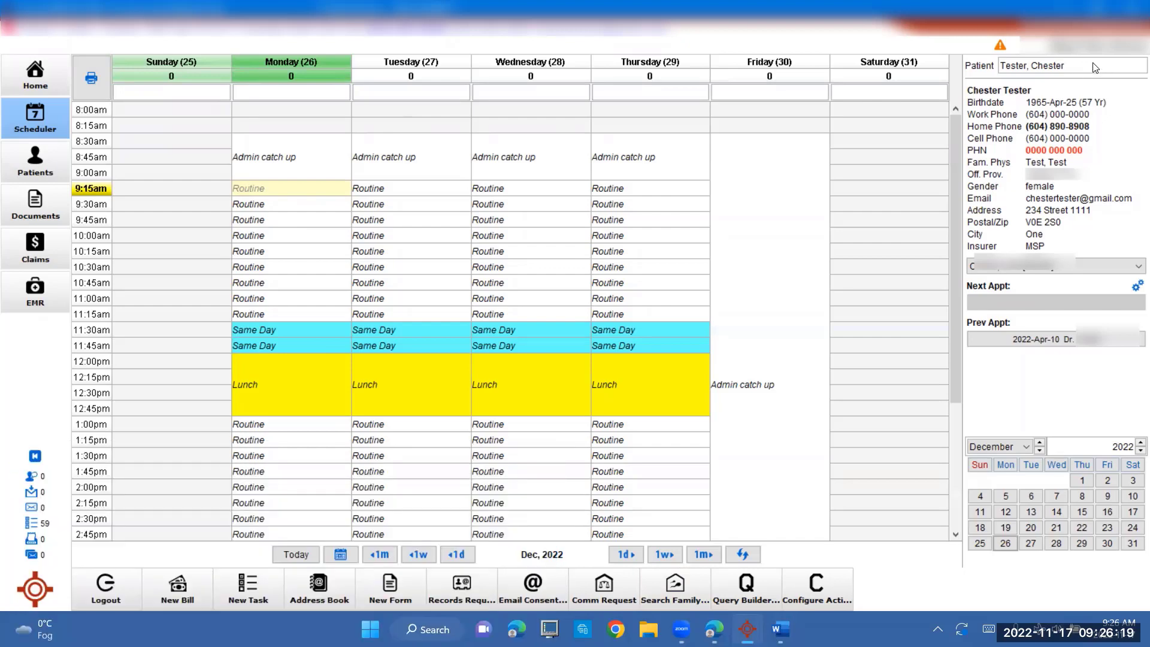
- Search the Patient field for 'tester' and load Amanda Tester into the Scheduler
triple_click(1033, 65)
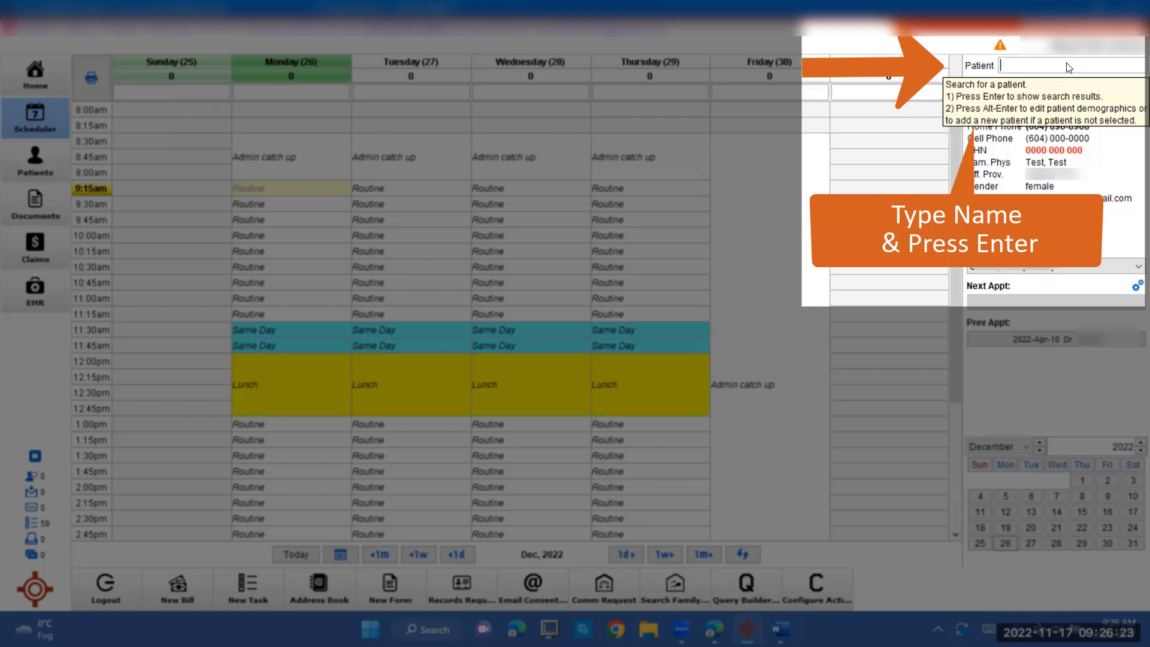
text(tester, Amanda)
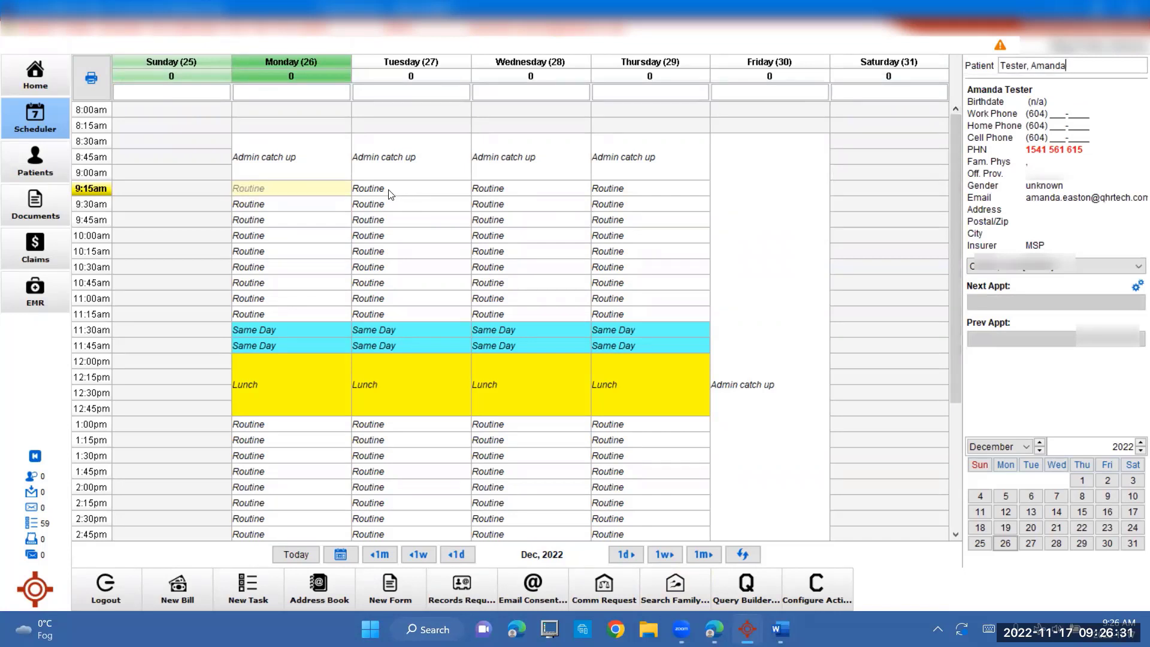
click(410, 187)
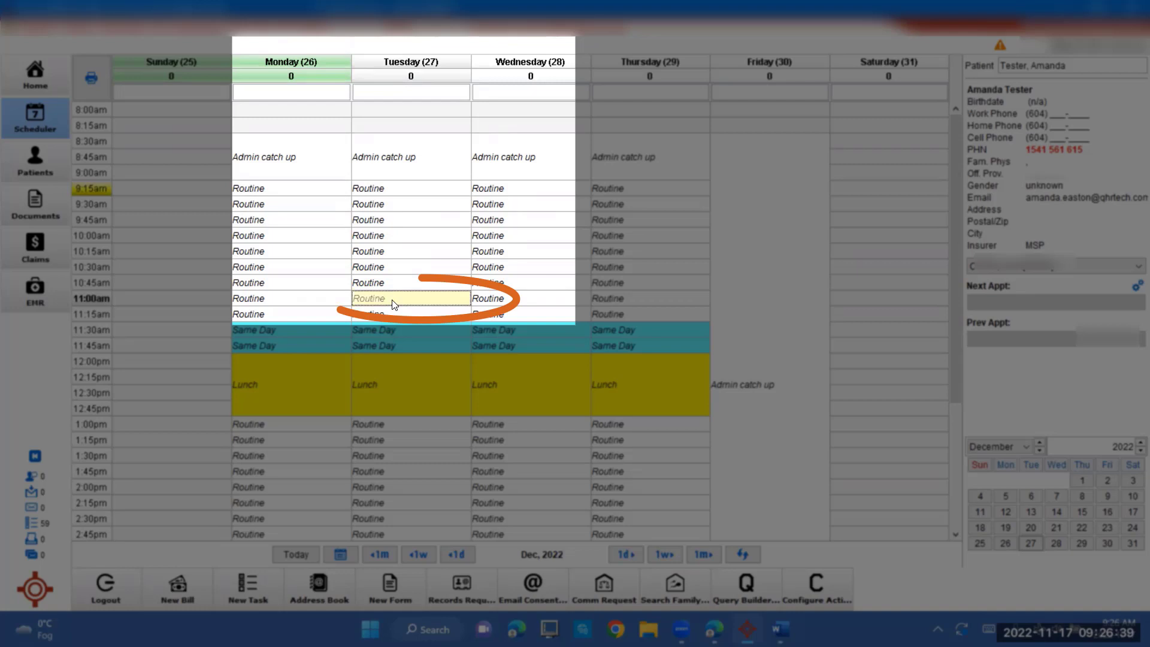
- Start a new Office Visit appointment in the Tuesday 11:00am slot
right_click(409, 298)
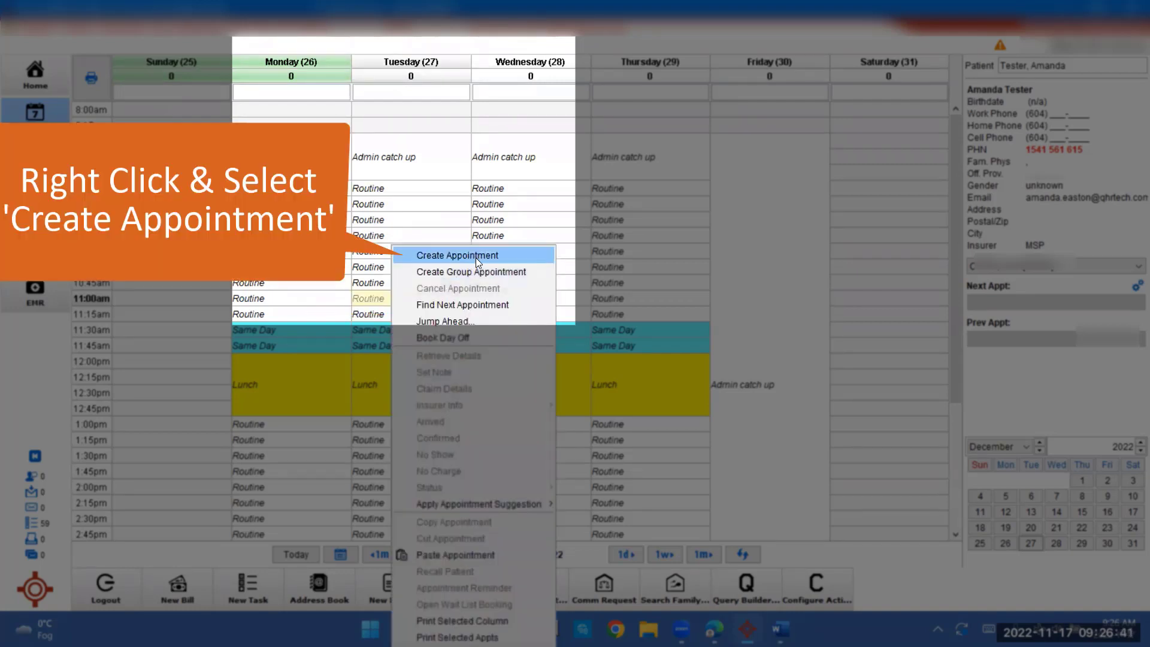
click(458, 254)
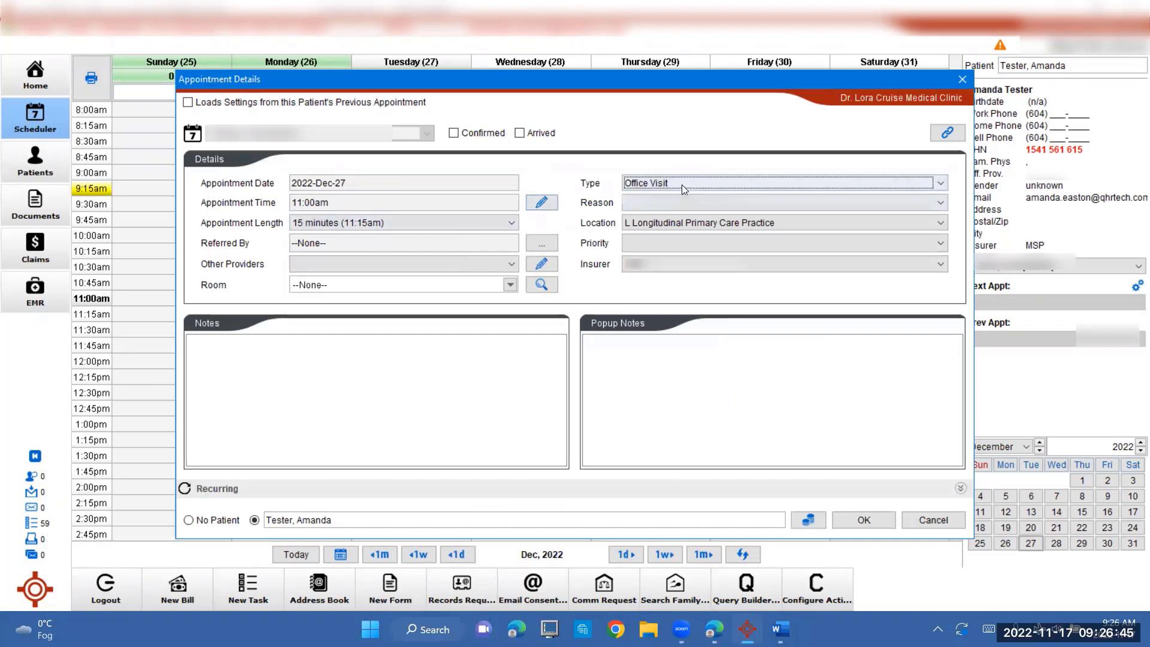
click(939, 183)
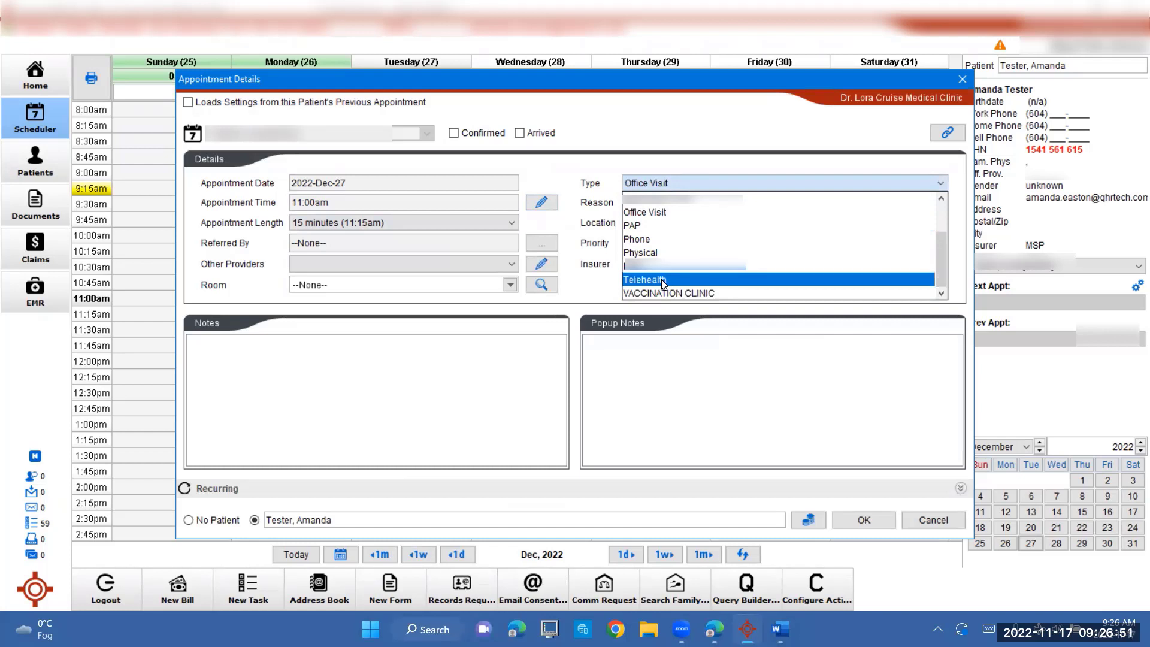
mouse_move(679, 253)
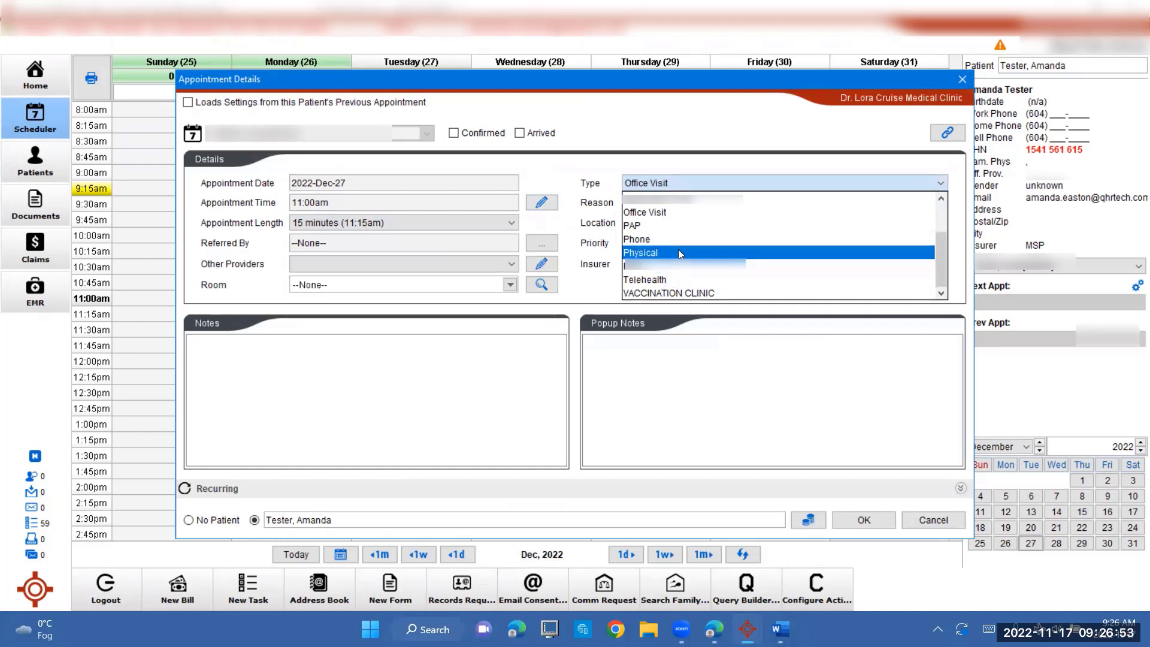
mouse_move(660, 239)
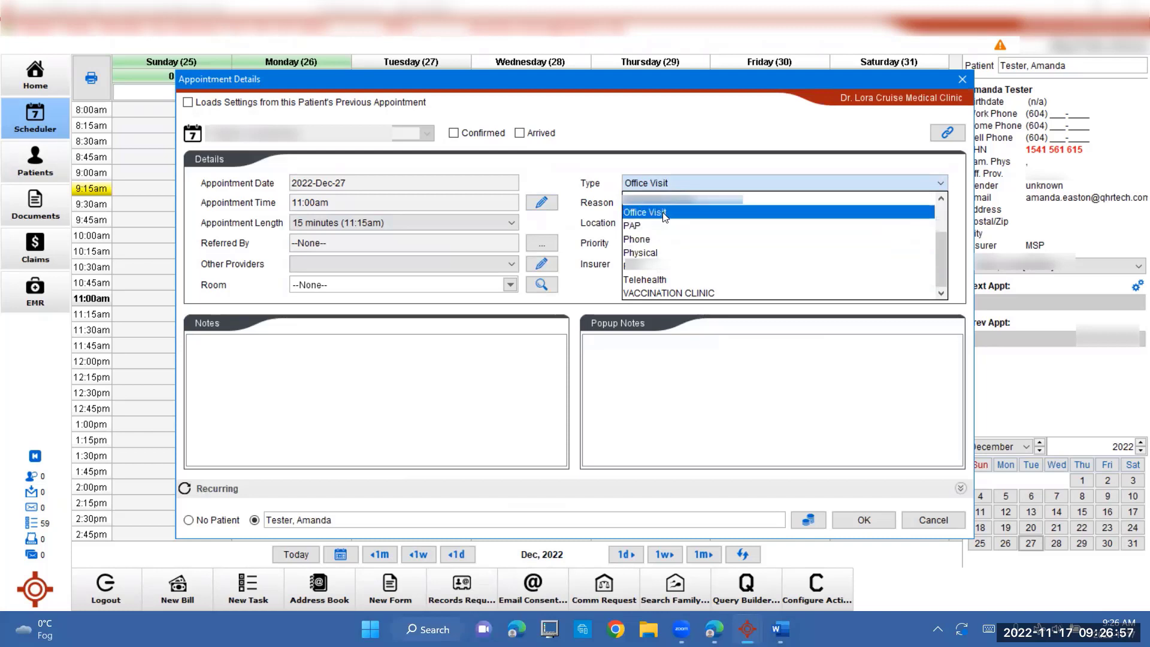
click(644, 212)
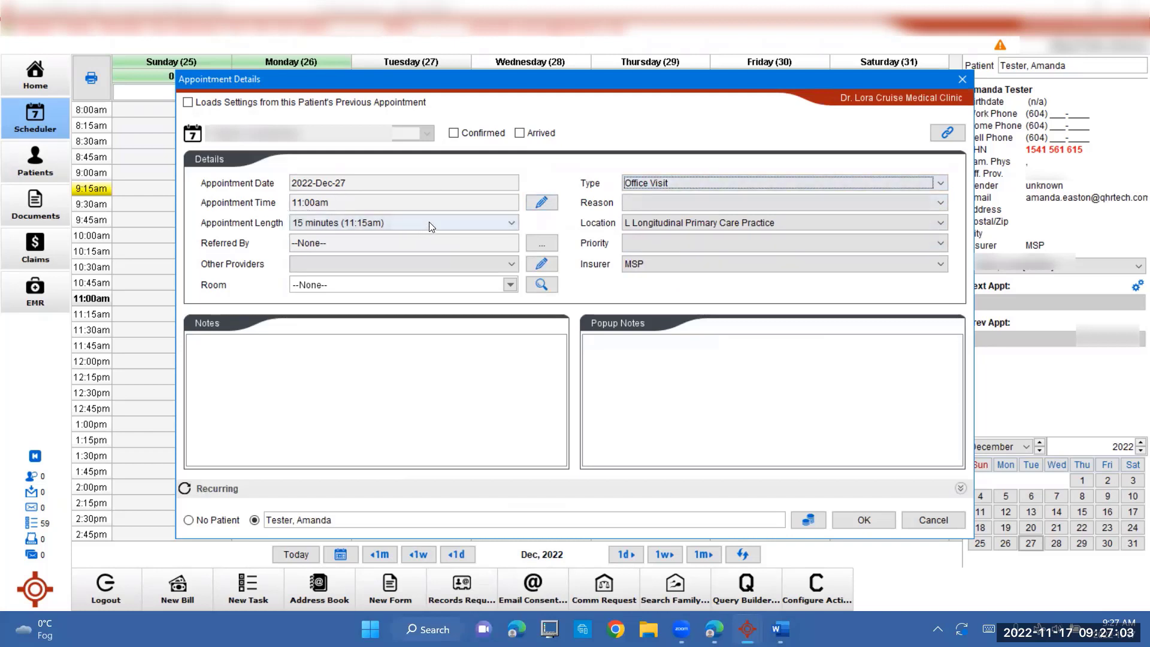
- Add the note 'cough' and popup note 'neg for covid', then save the appointment
click(510, 222)
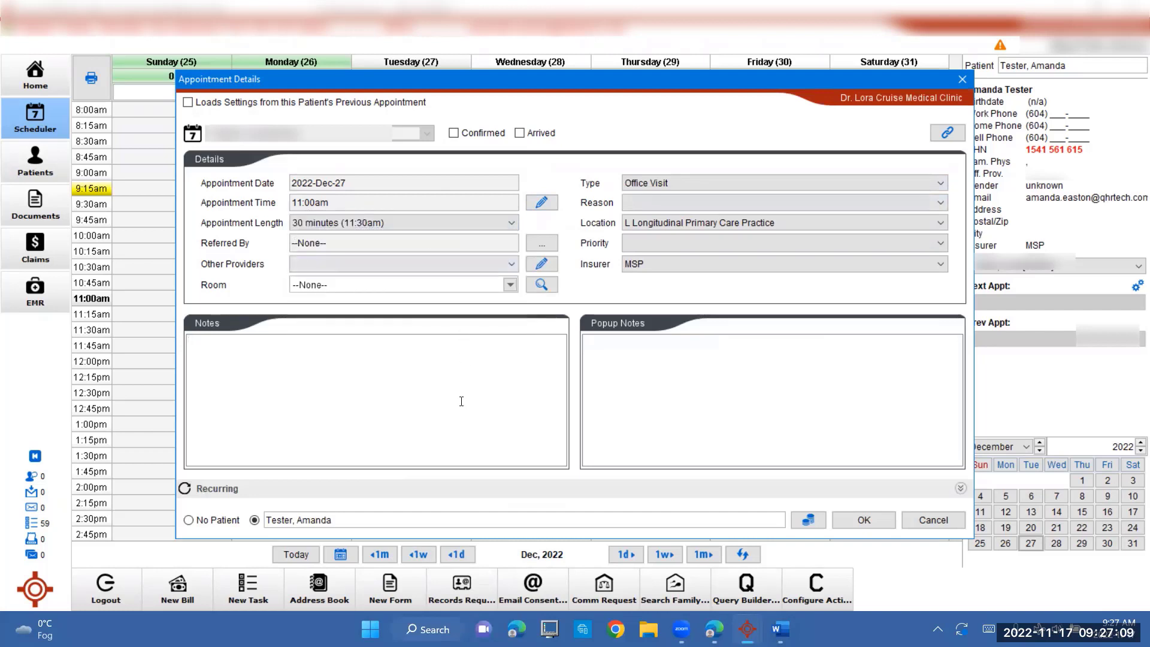
text(co)
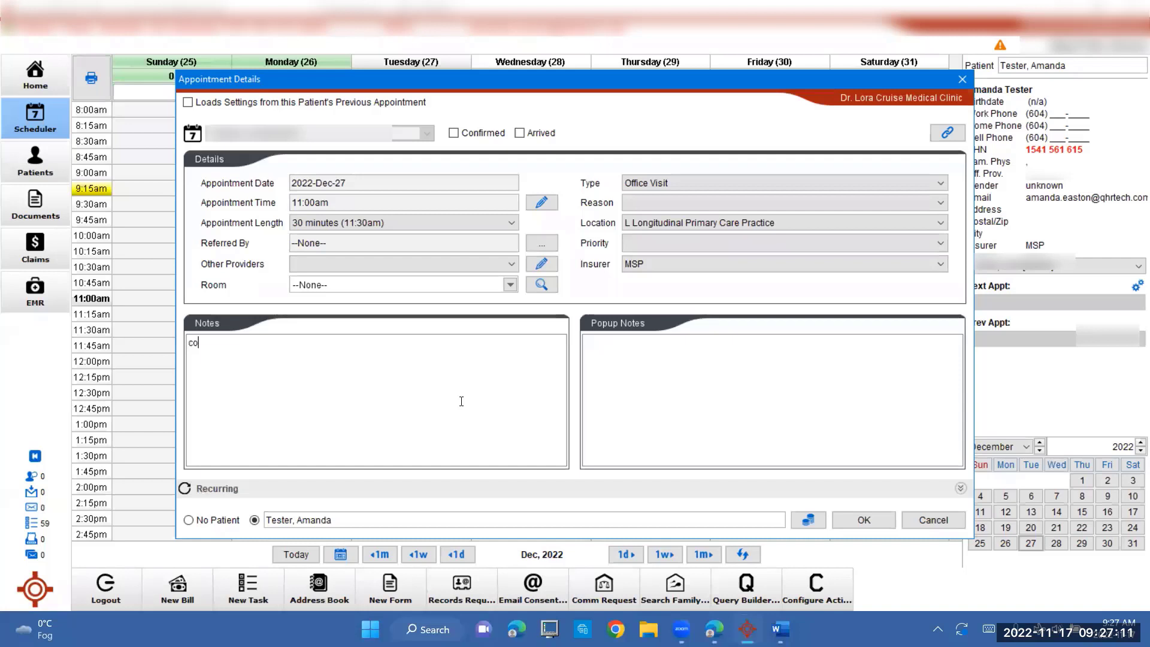
text(ugh)
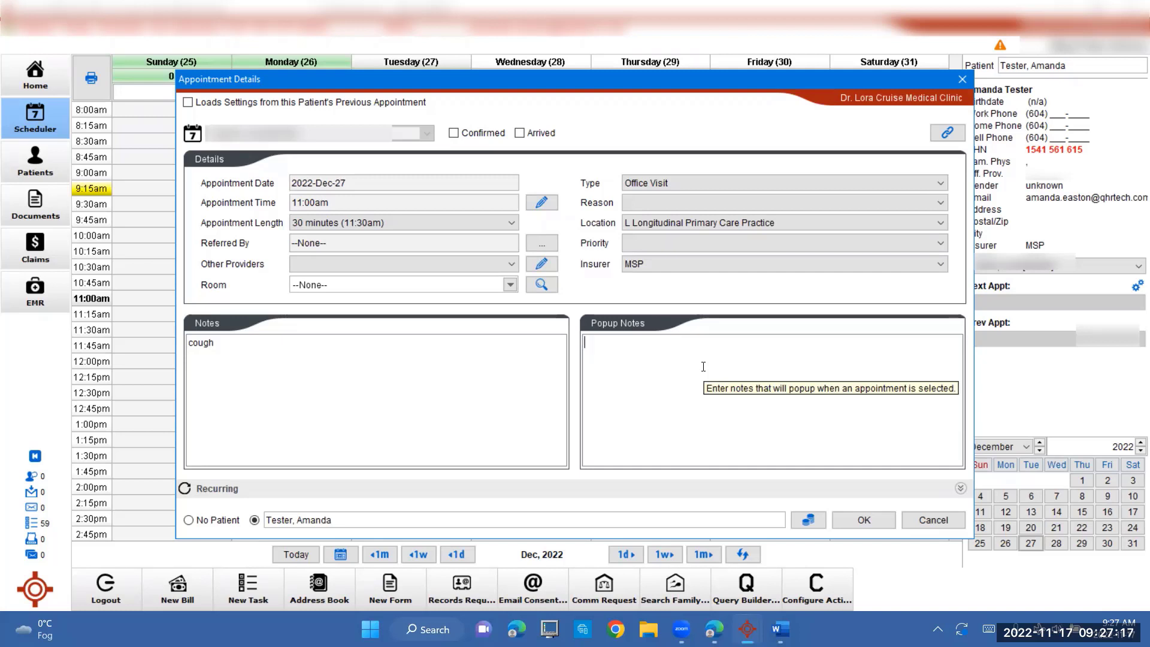
text(neg for)
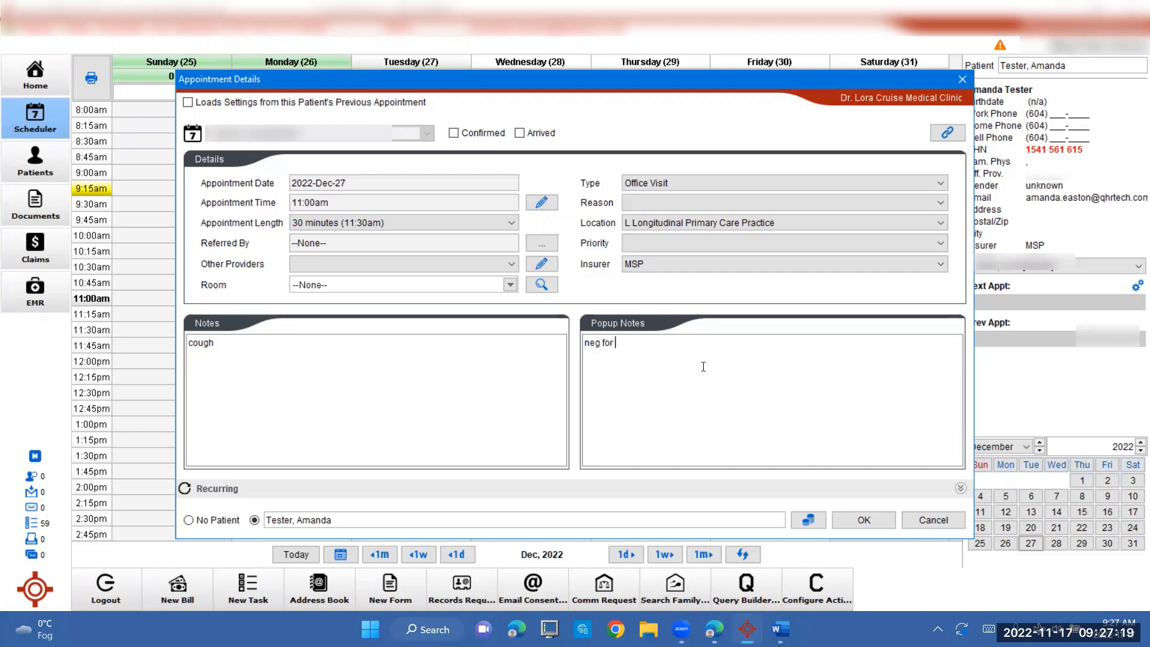
text(covid)
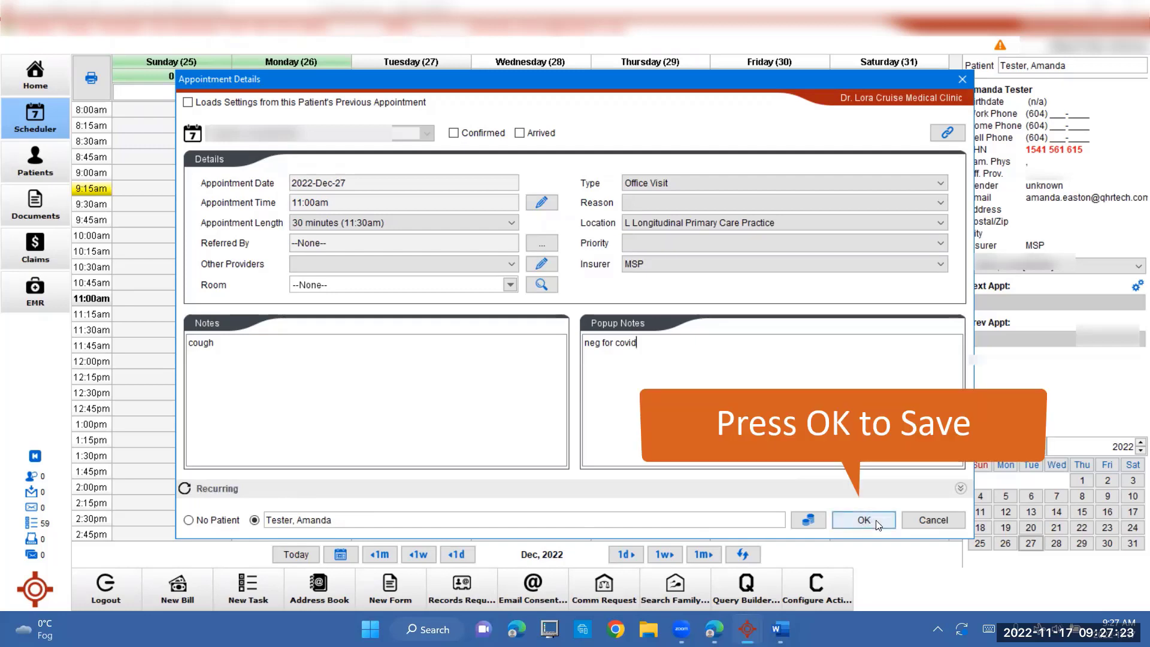
click(863, 519)
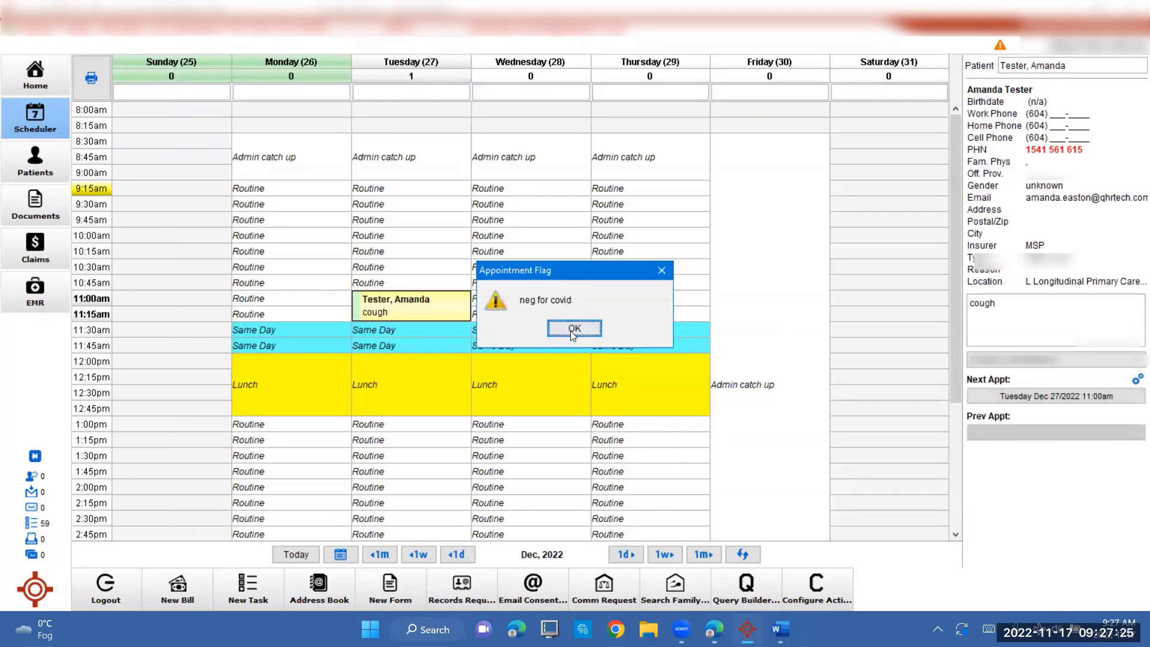
mouse_move(584, 340)
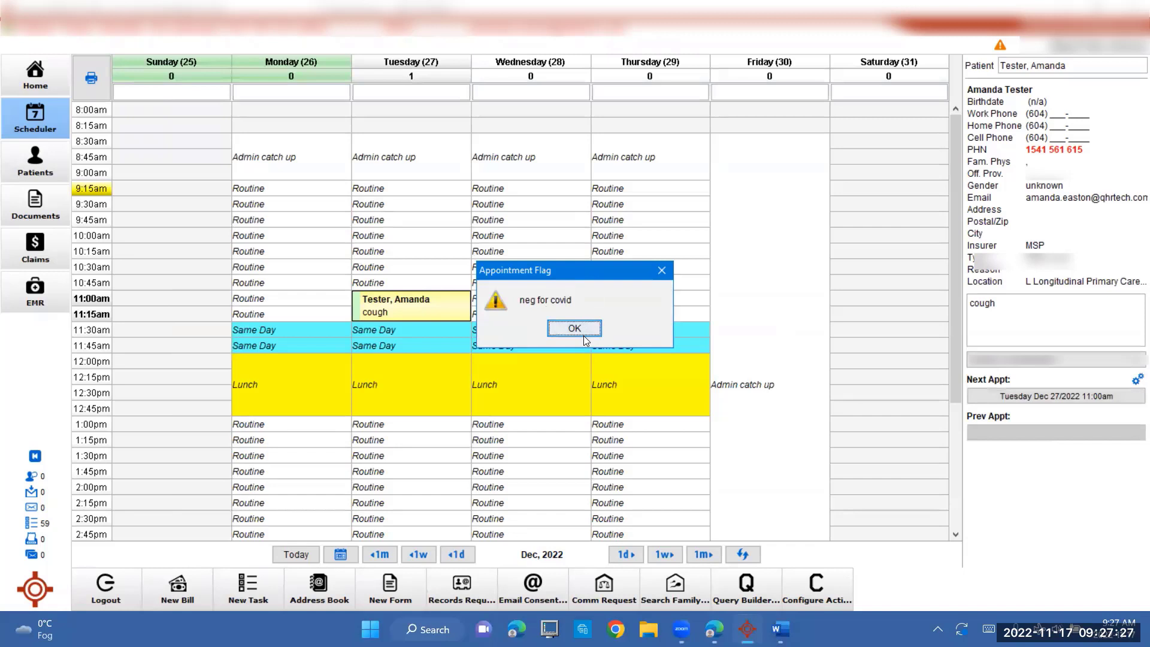
- Acknowledge the 'neg for covid' Appointment Flag warning with OK
click(574, 328)
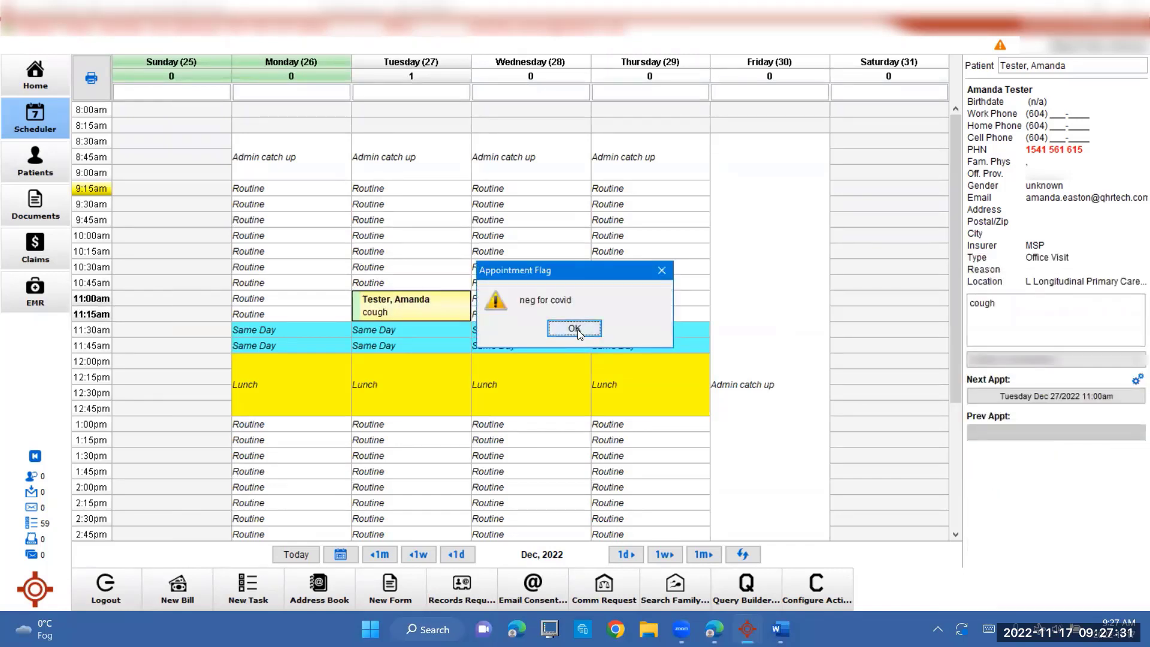
click(574, 327)
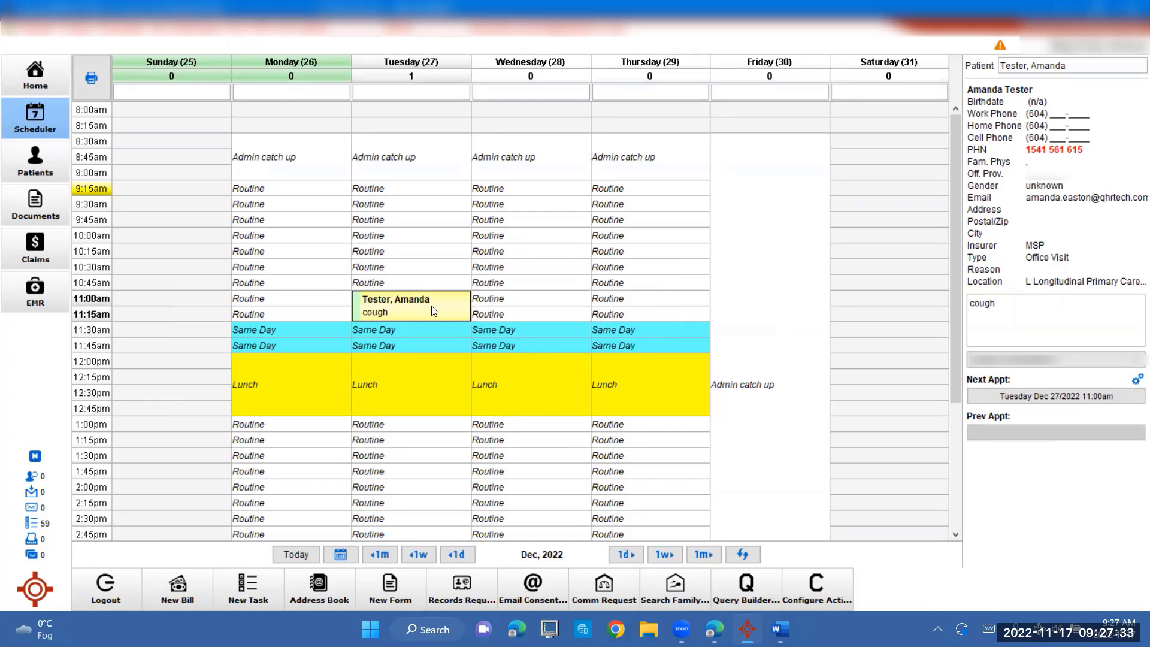
- Mark the Tuesday 11:00am appointment as No Show and reopen its context menu
right_click(411, 305)
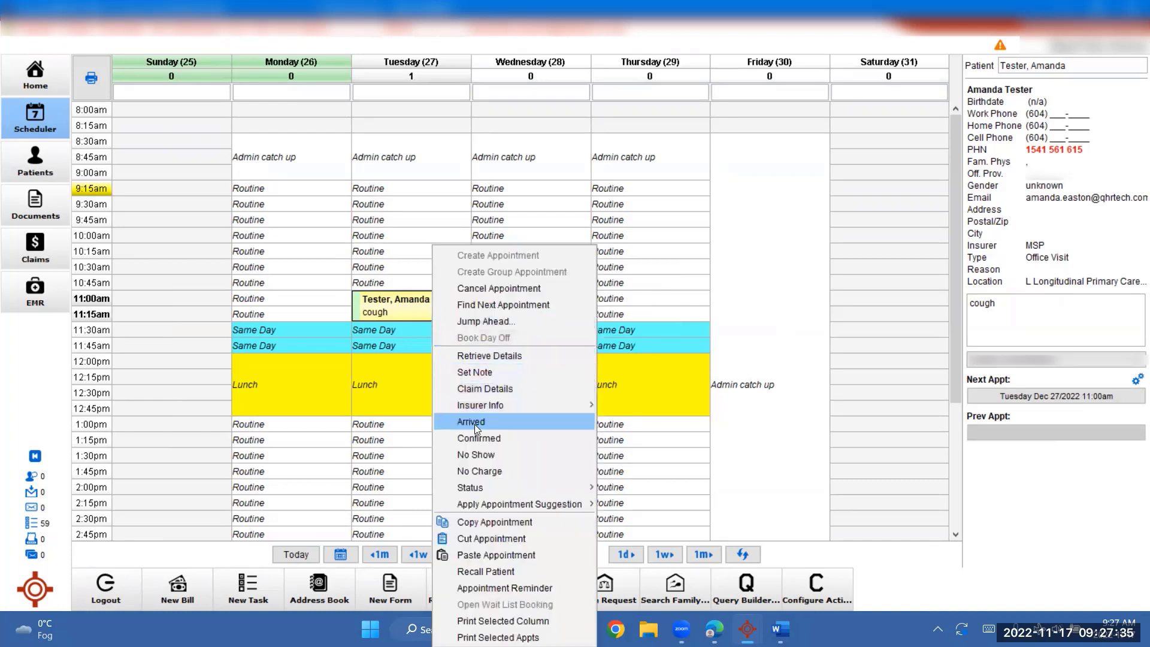
click(471, 421)
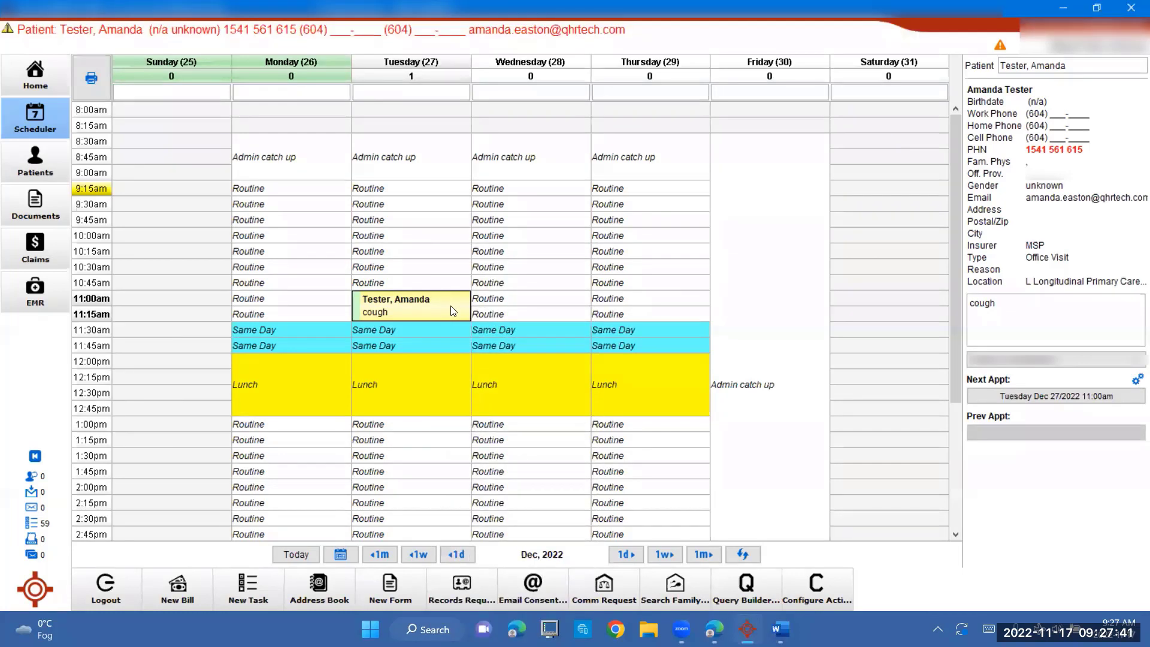
right_click(411, 305)
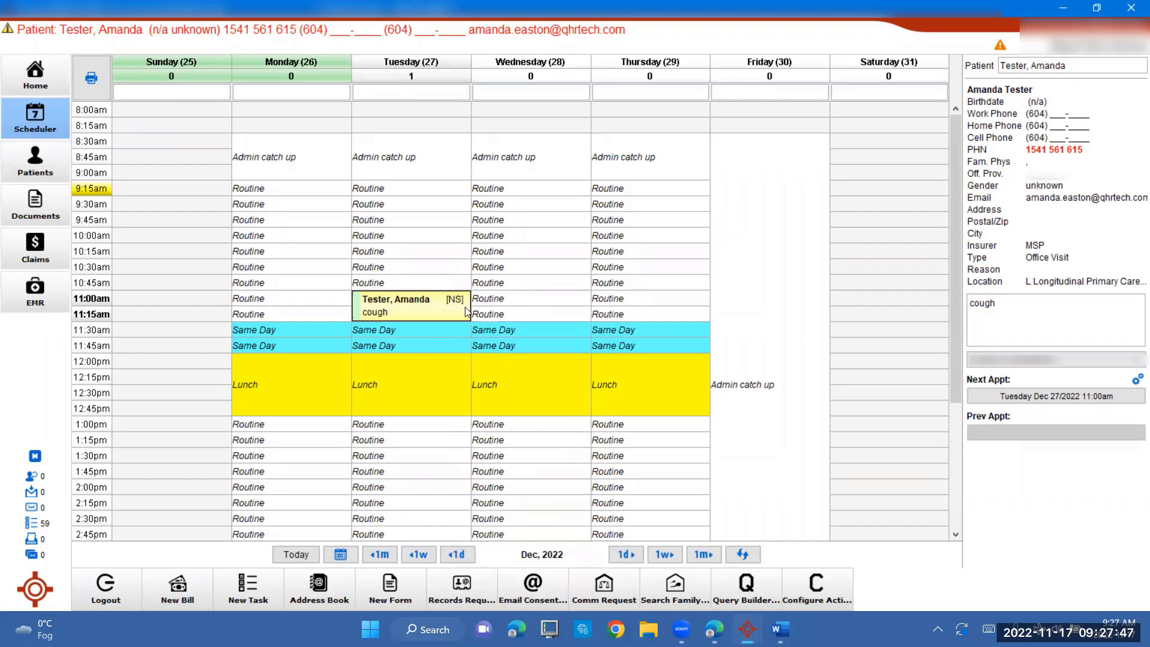
right_click(411, 305)
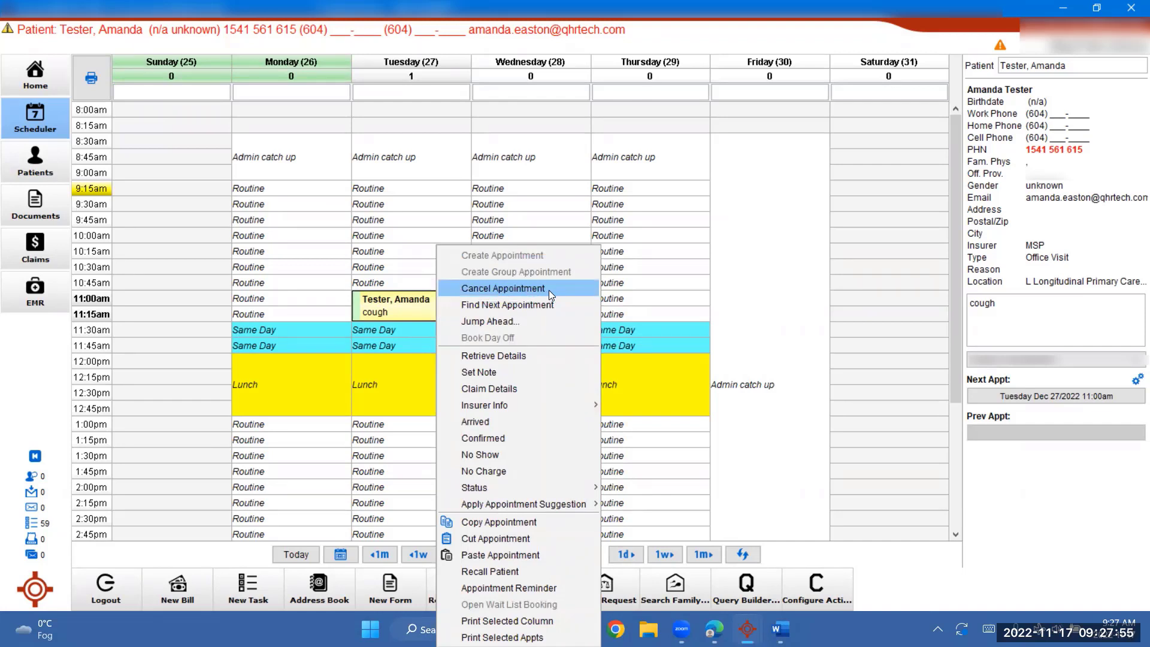
- Cancel the appointment with the reason 'Patient Cancelled-short notice'
click(503, 288)
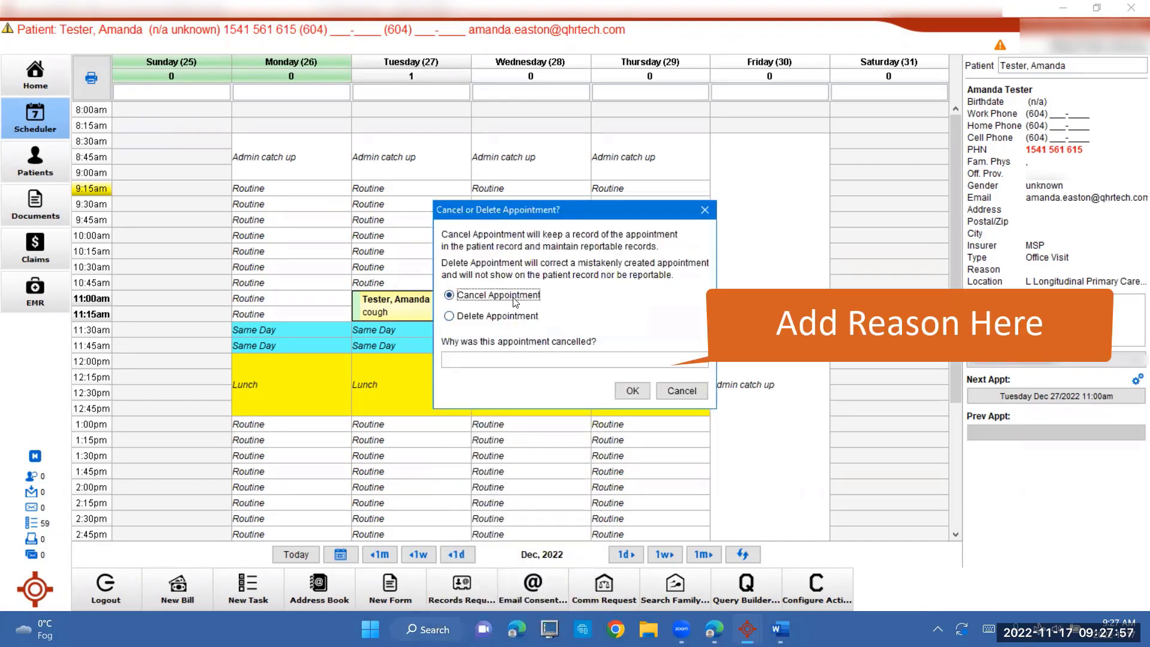
click(572, 359)
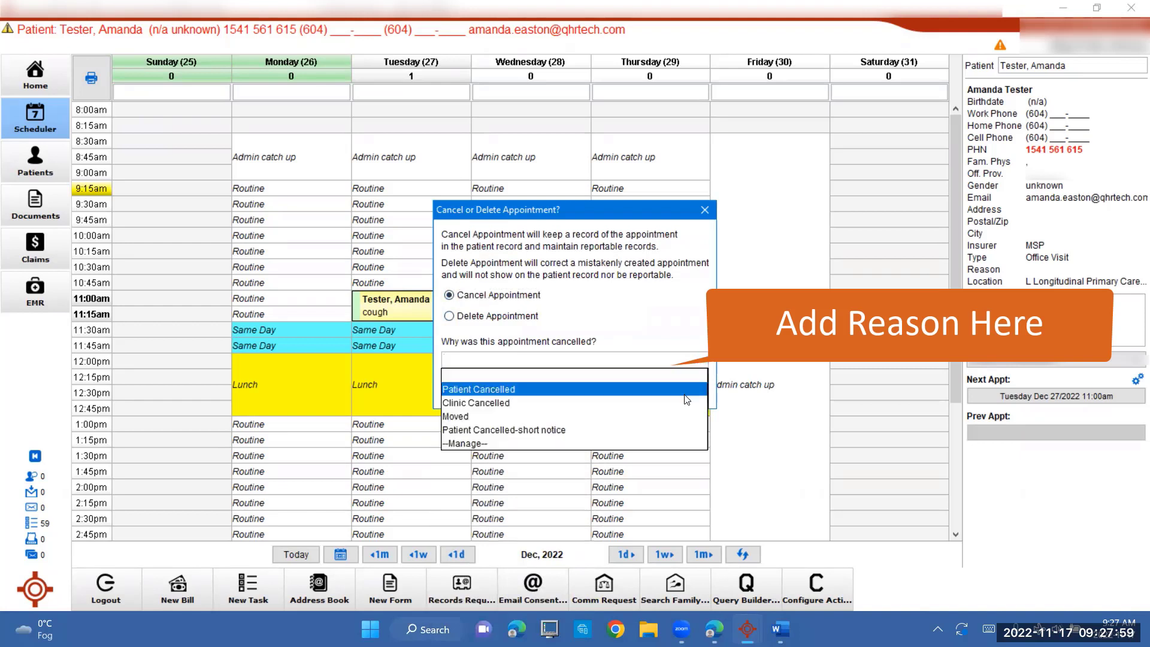
click(478, 389)
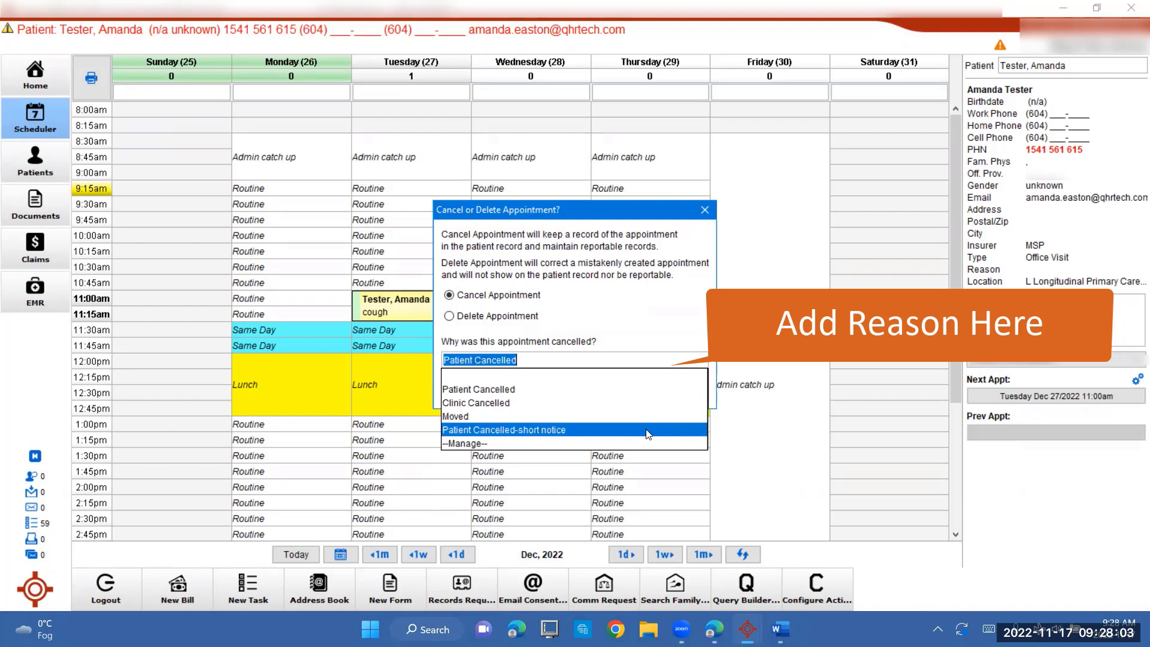
click(504, 429)
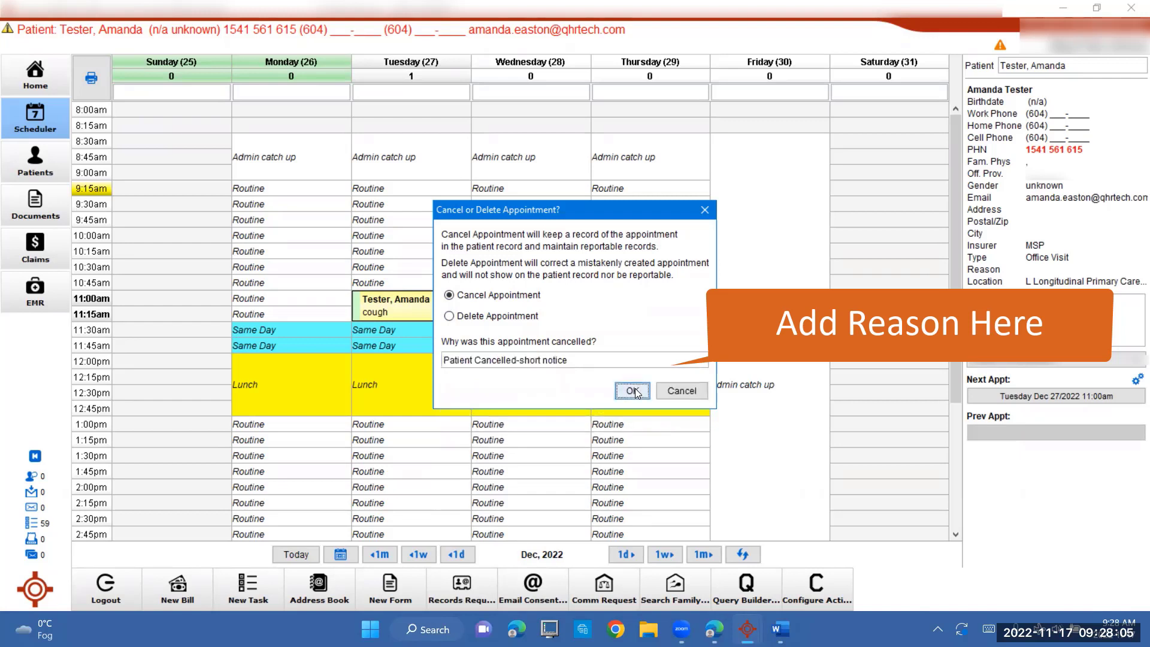
click(633, 390)
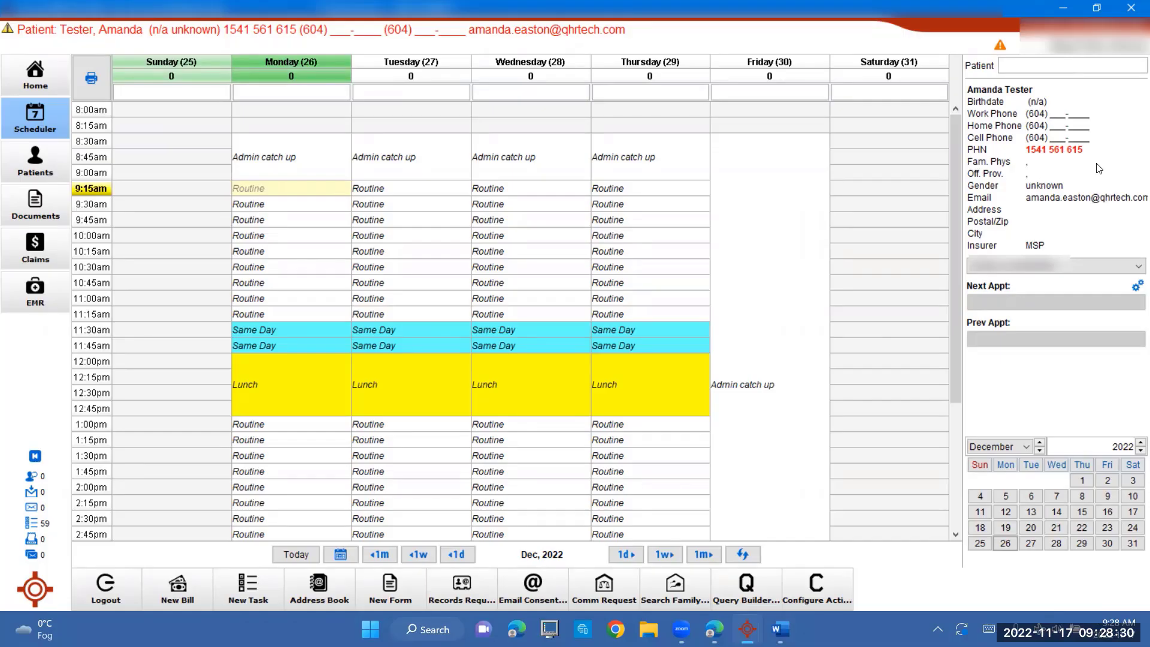
- Search patients for 'test' and load Tester Testing as the current patient
text(tes)
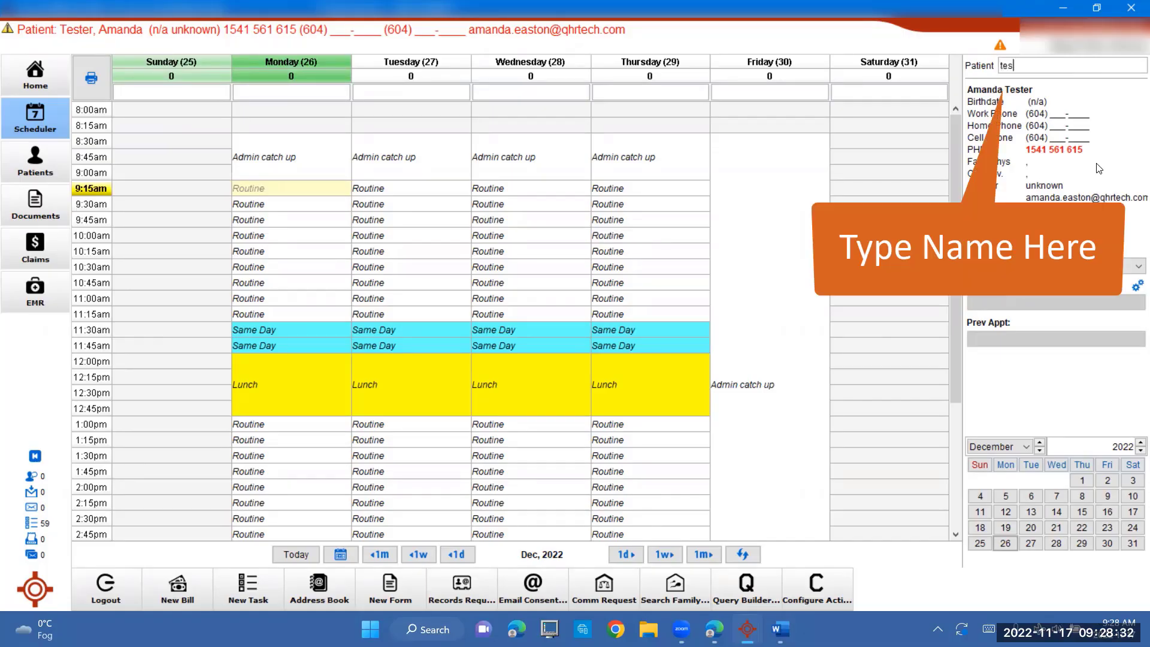
text(t)
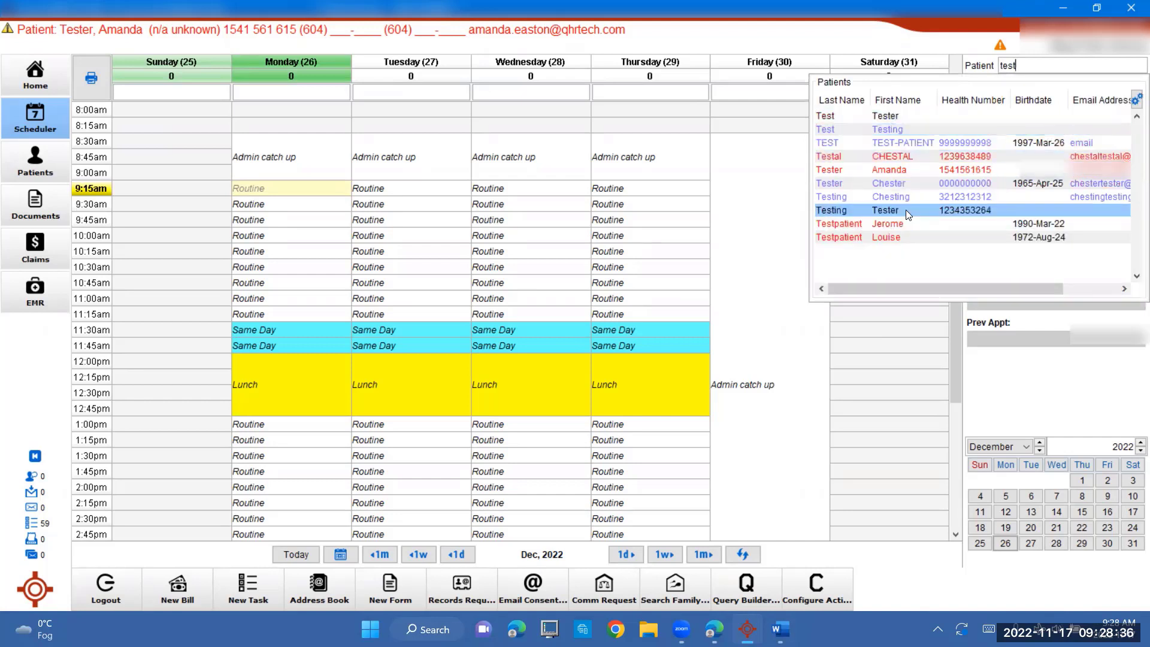
click(884, 210)
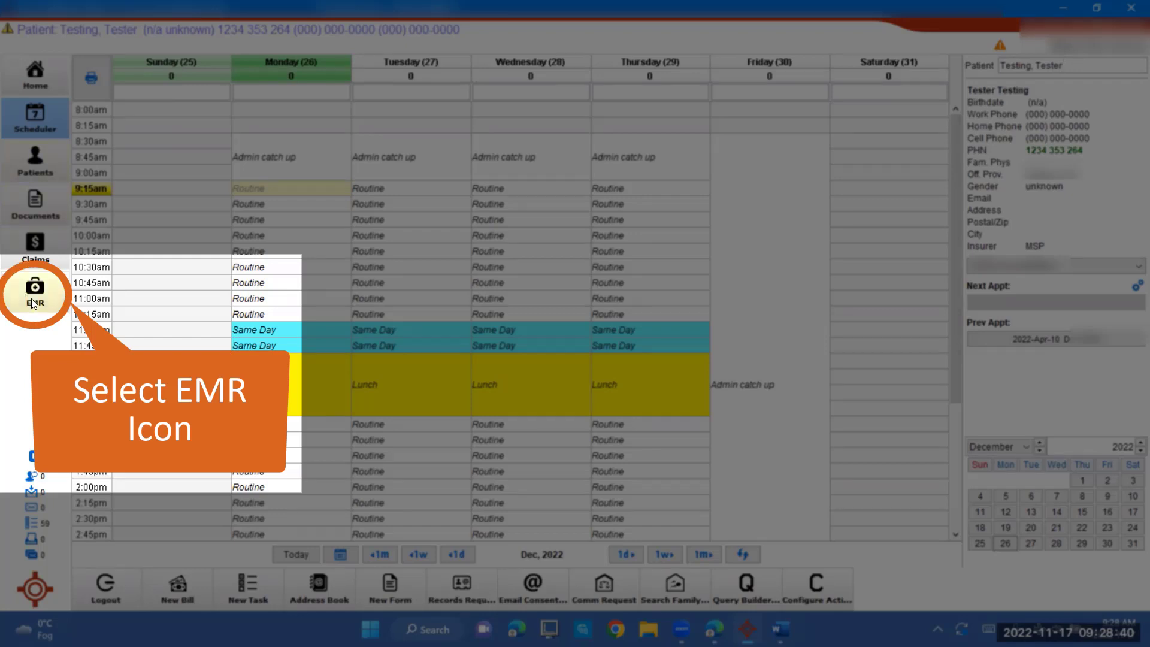
- Open Tester Testing's Virtual Chart listing the Dec 2020 CPX and Diabetes notes
click(34, 294)
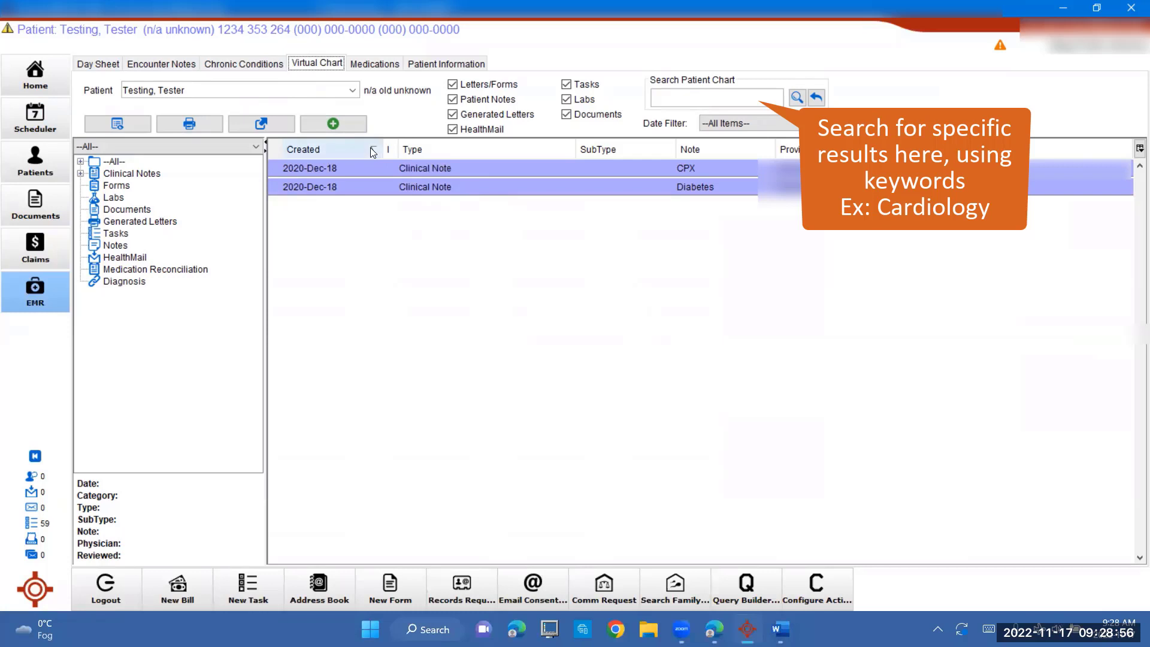
mouse_move(437, 157)
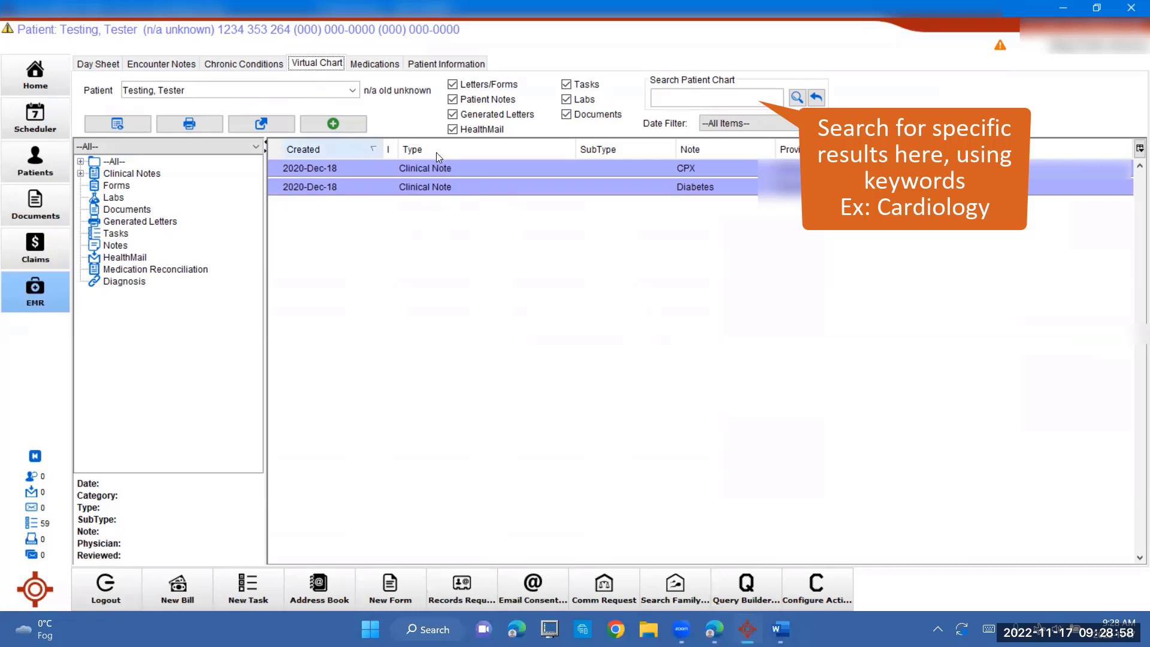
mouse_move(790, 154)
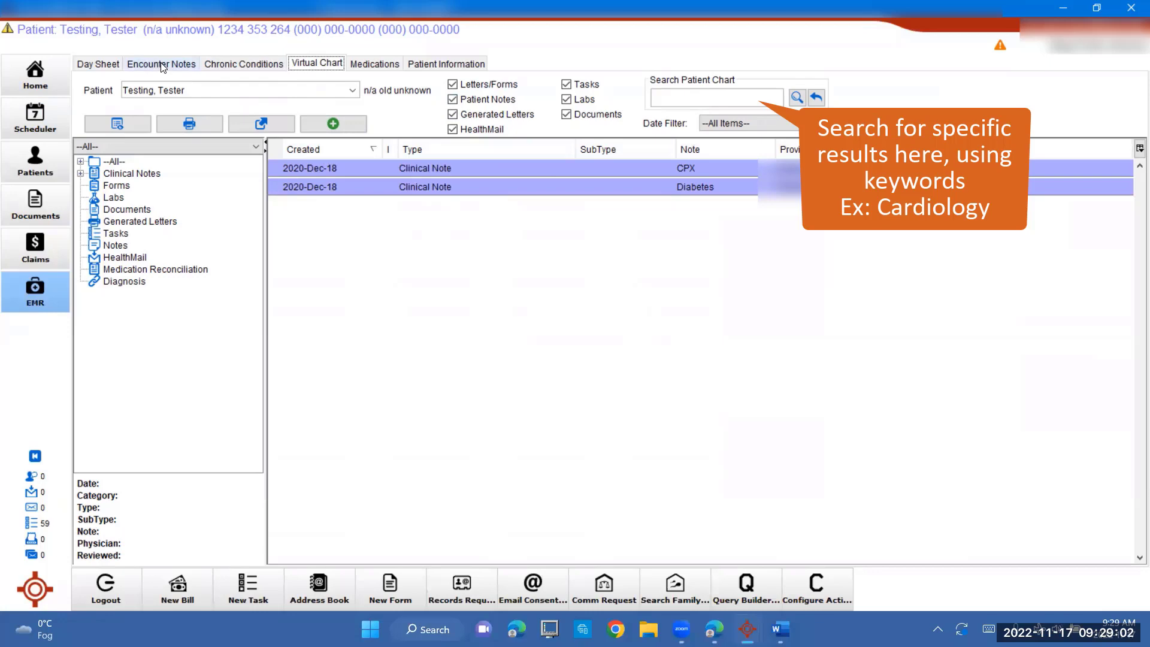
- Review Tester Testing's CPX and Diabetes Encounter Notes, then return to the weekly Scheduler
click(161, 64)
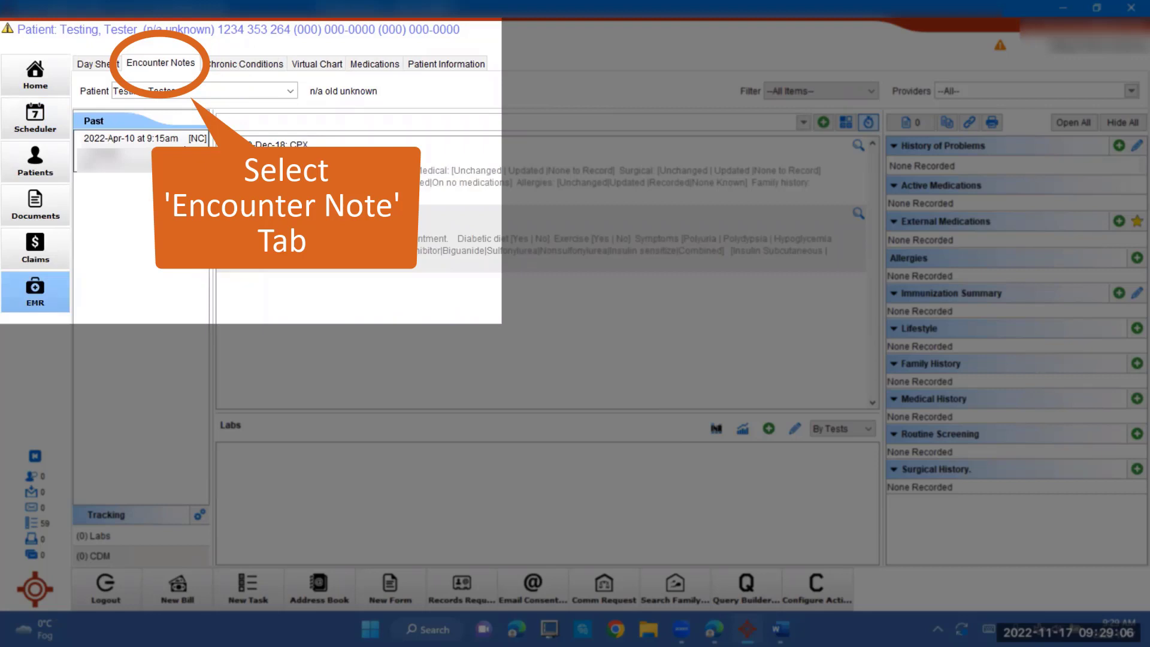
click(160, 63)
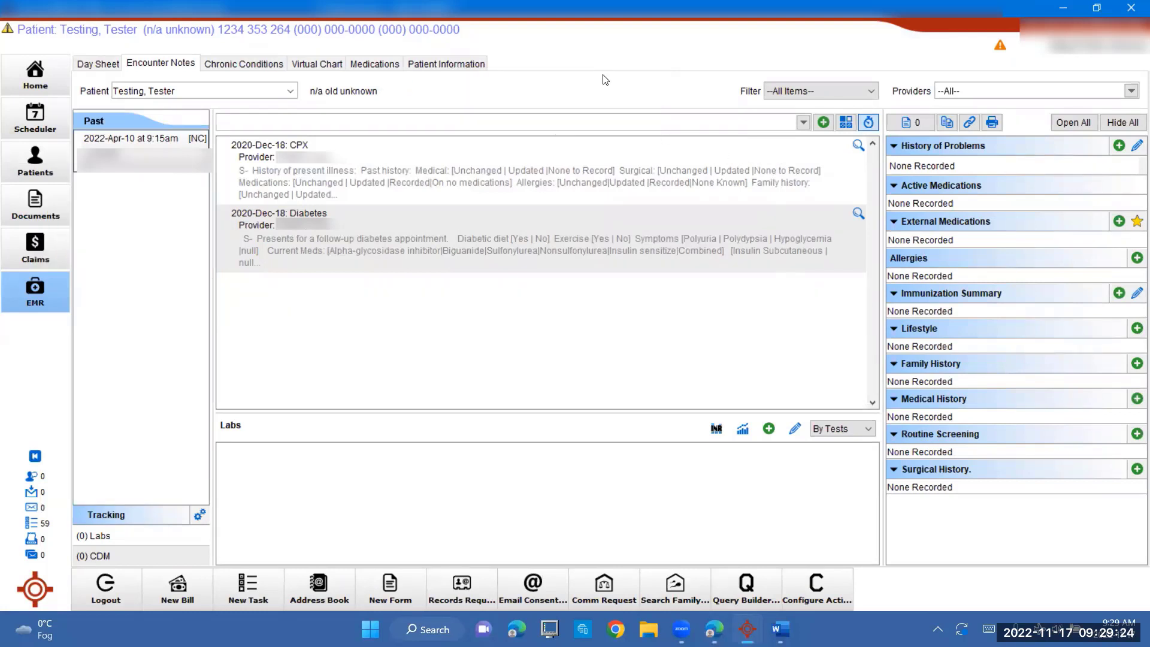
mouse_move(337, 69)
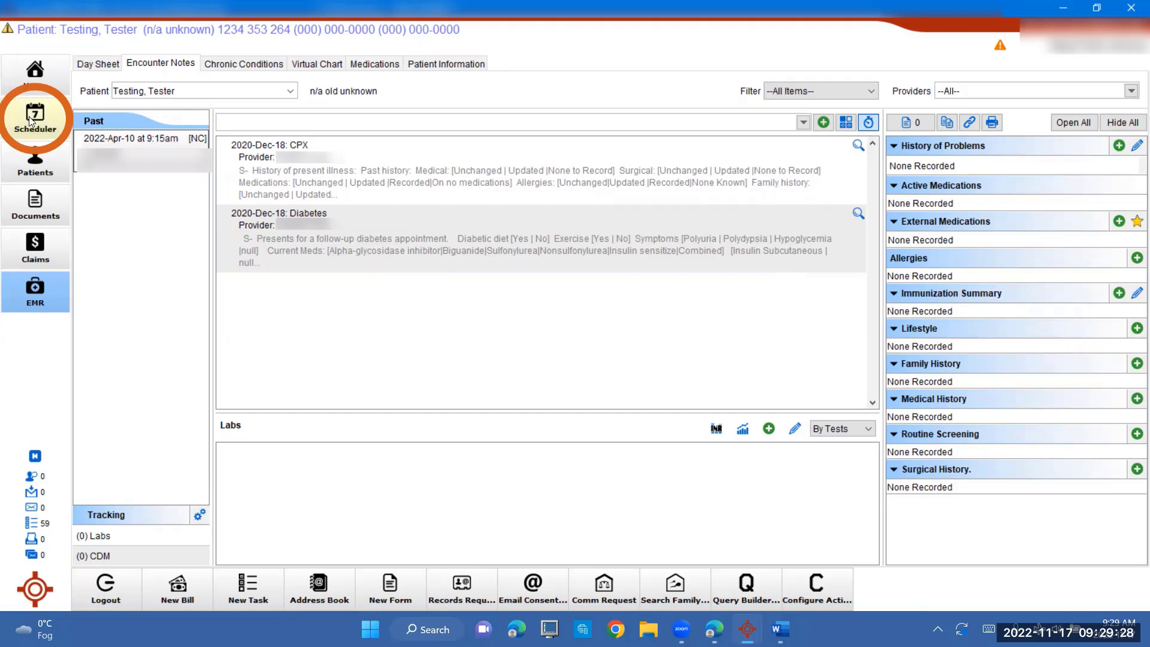
click(35, 118)
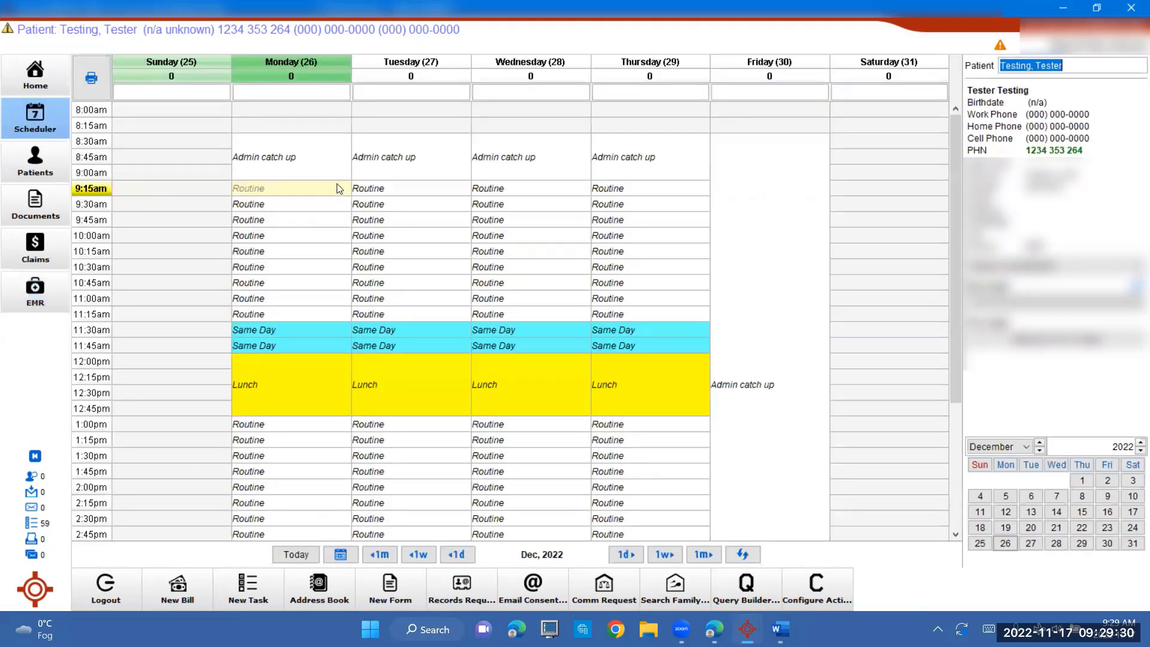